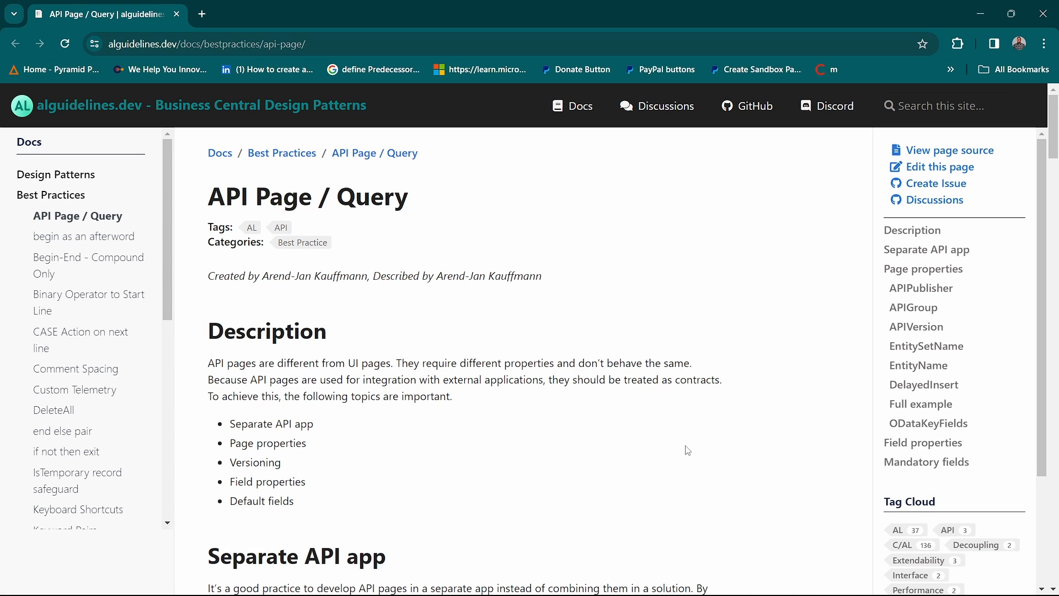
mouse_move(442, 426)
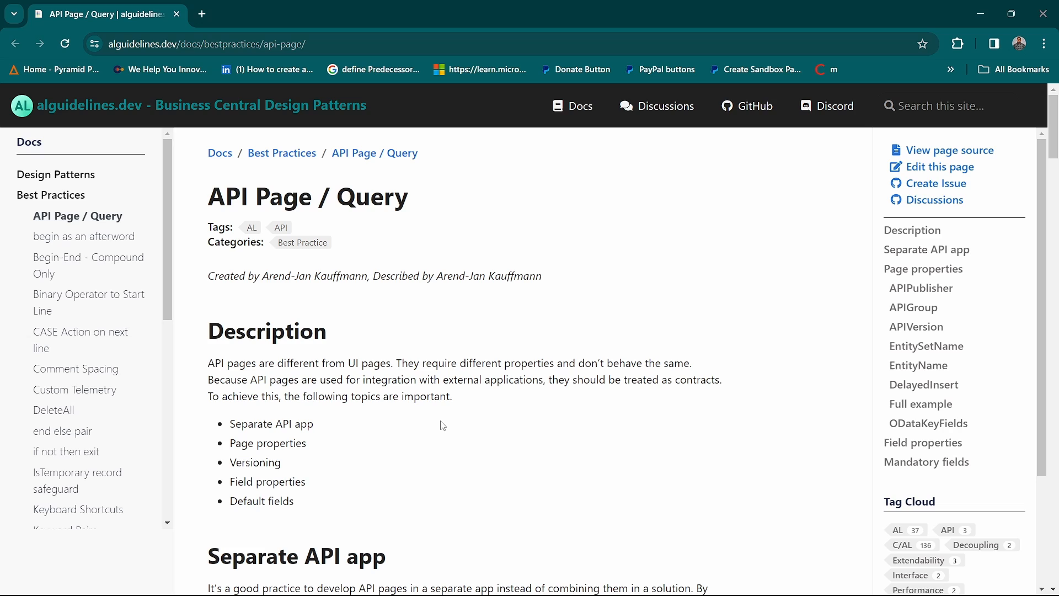
mouse_move(360, 374)
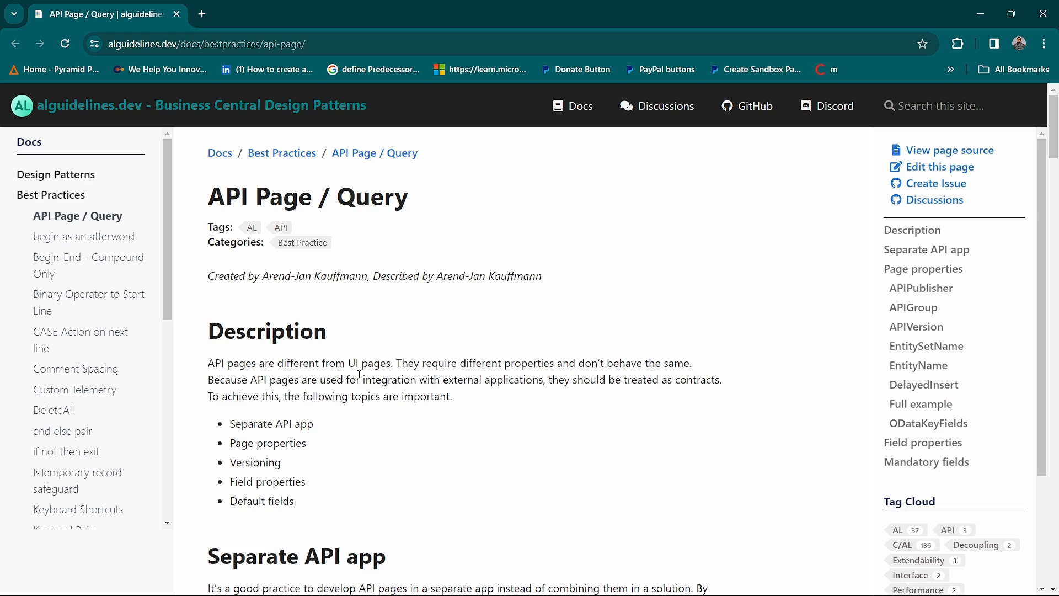
mouse_move(476, 357)
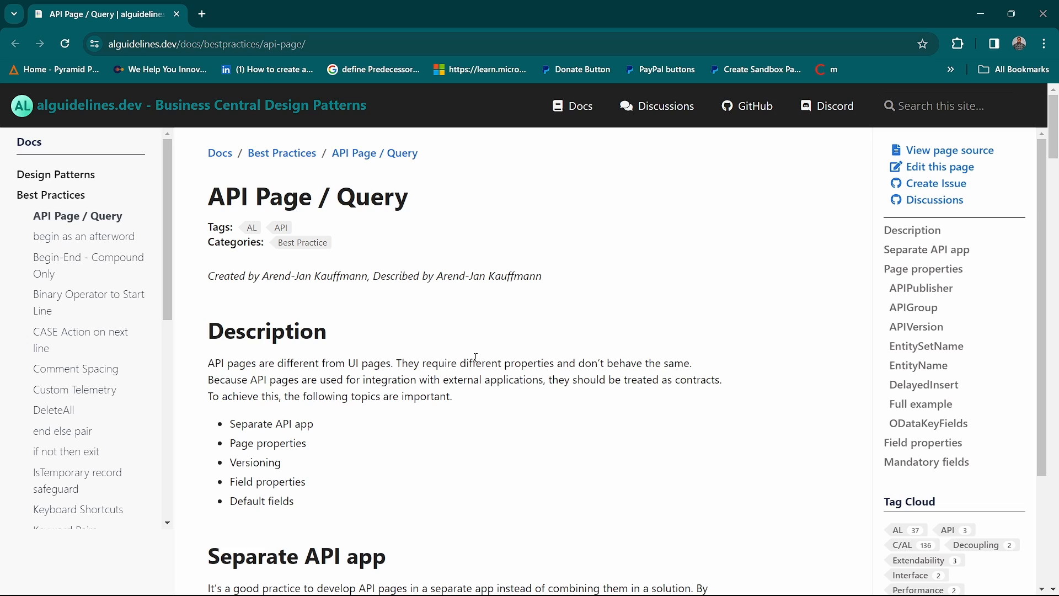
mouse_move(473, 406)
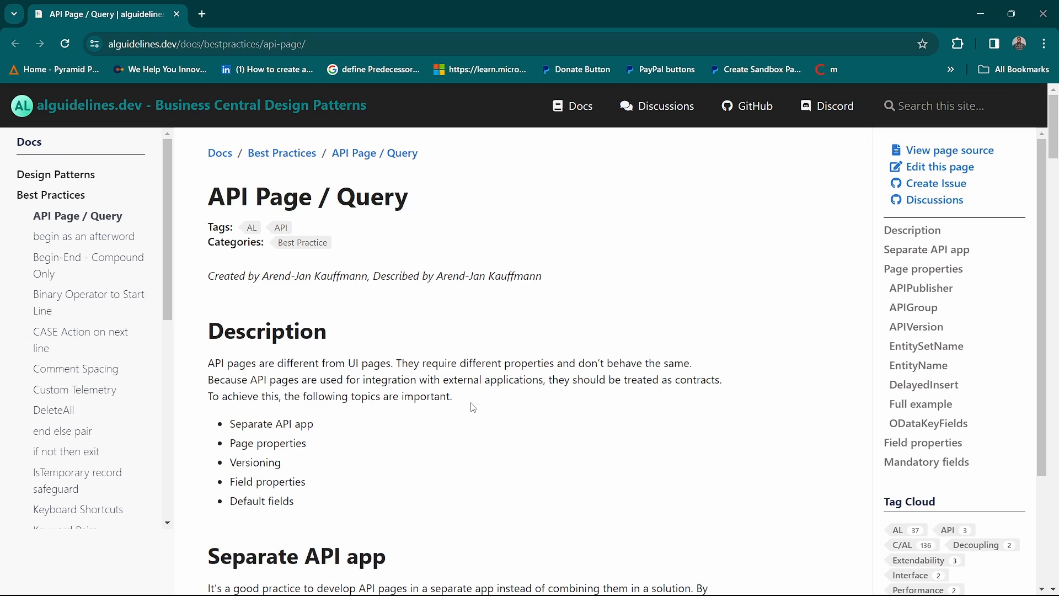
Step: Scroll to the Separate API app paragraph and highlight its text while reading
scroll("down", 3)
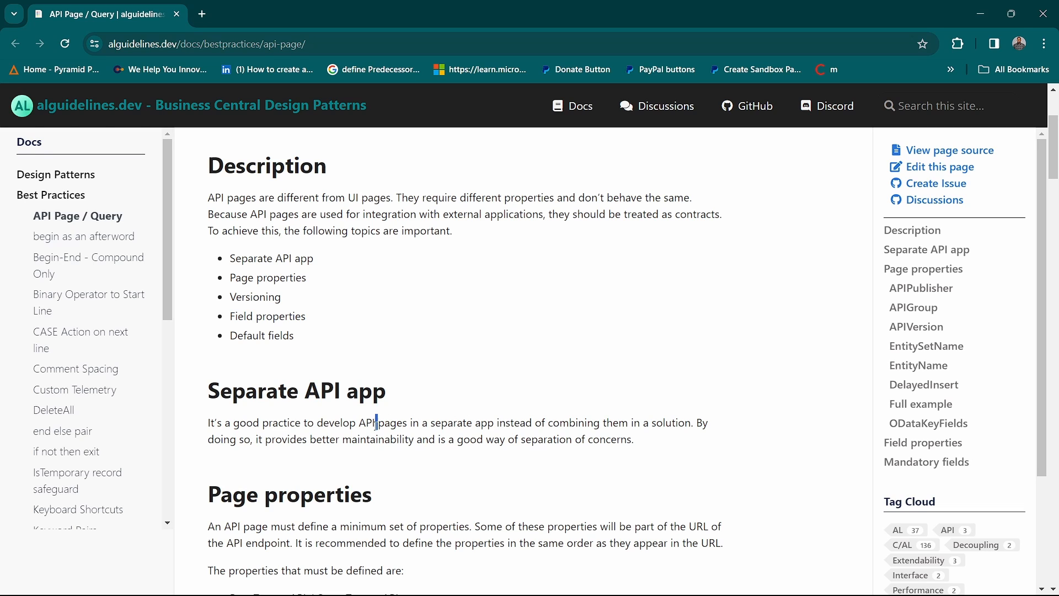
mouse_move(526, 361)
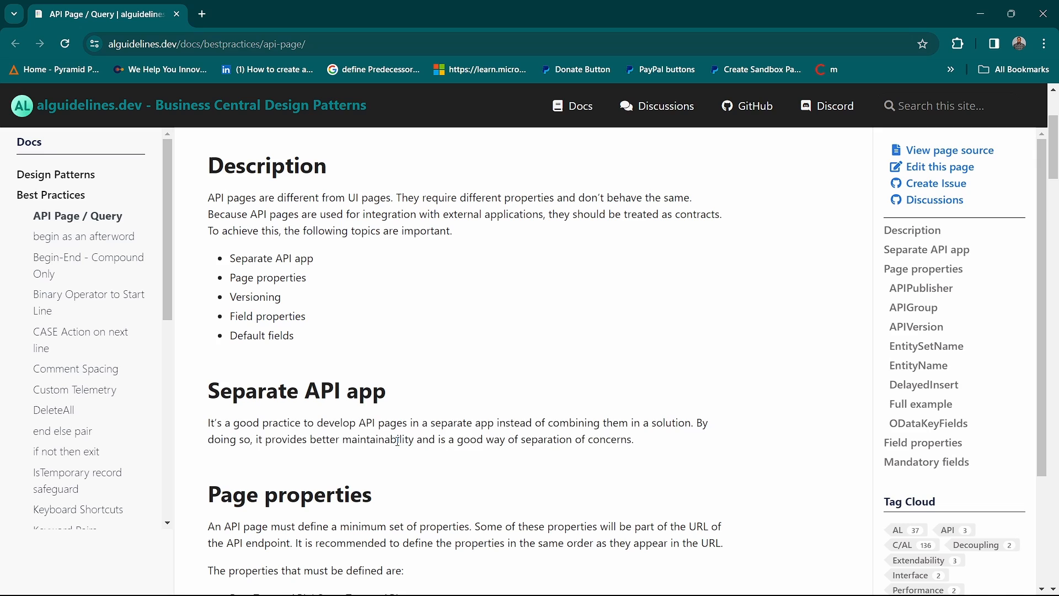
left_click_drag(208, 422, 633, 439)
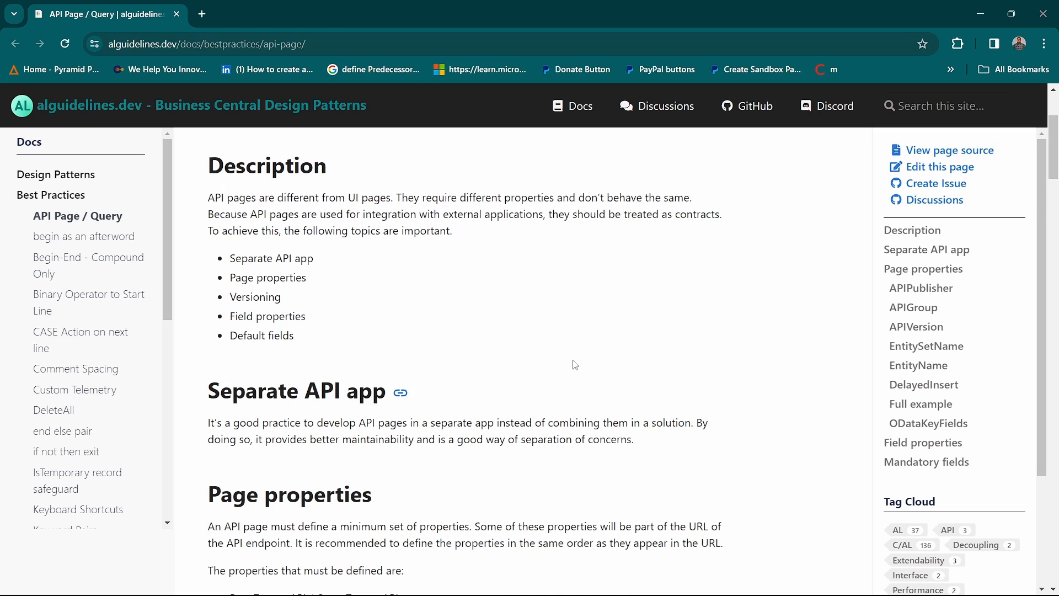
mouse_move(581, 345)
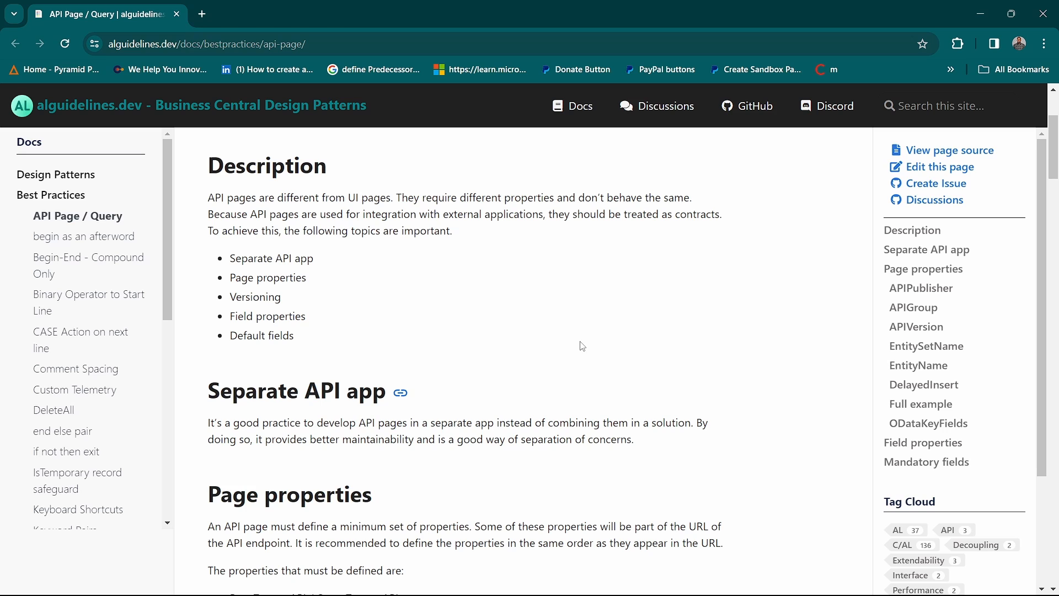
Step: Scroll the guideline down to the Page properties bullet list
scroll("down", 3)
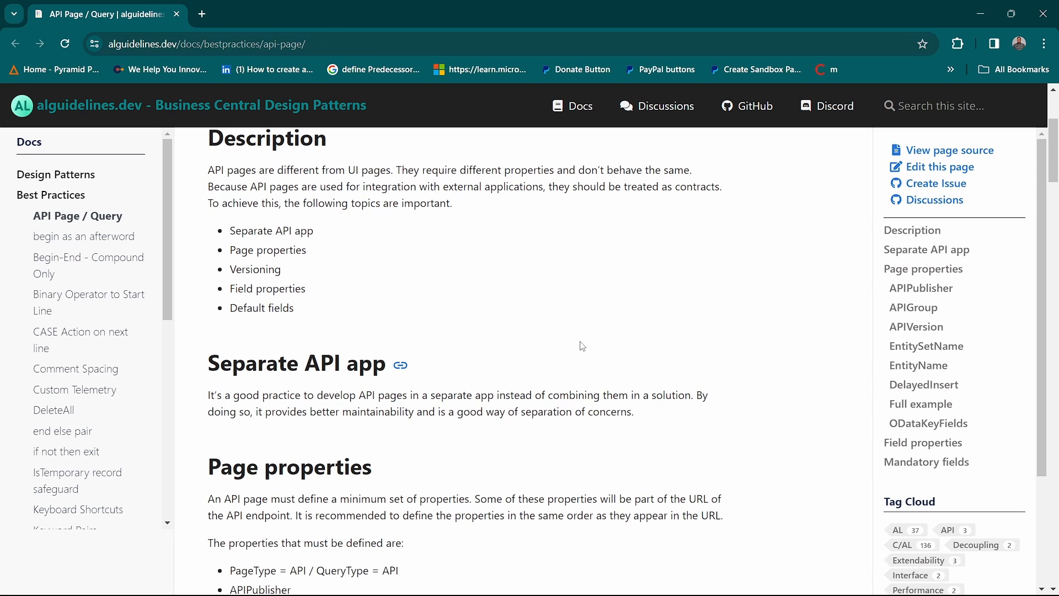
scroll("down", 3)
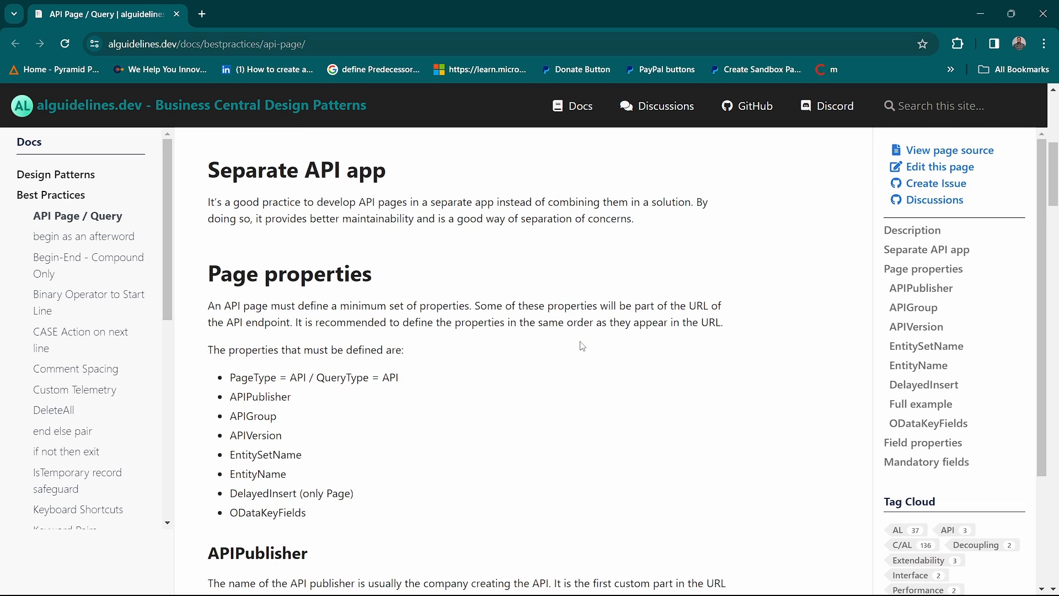
scroll("down", 3)
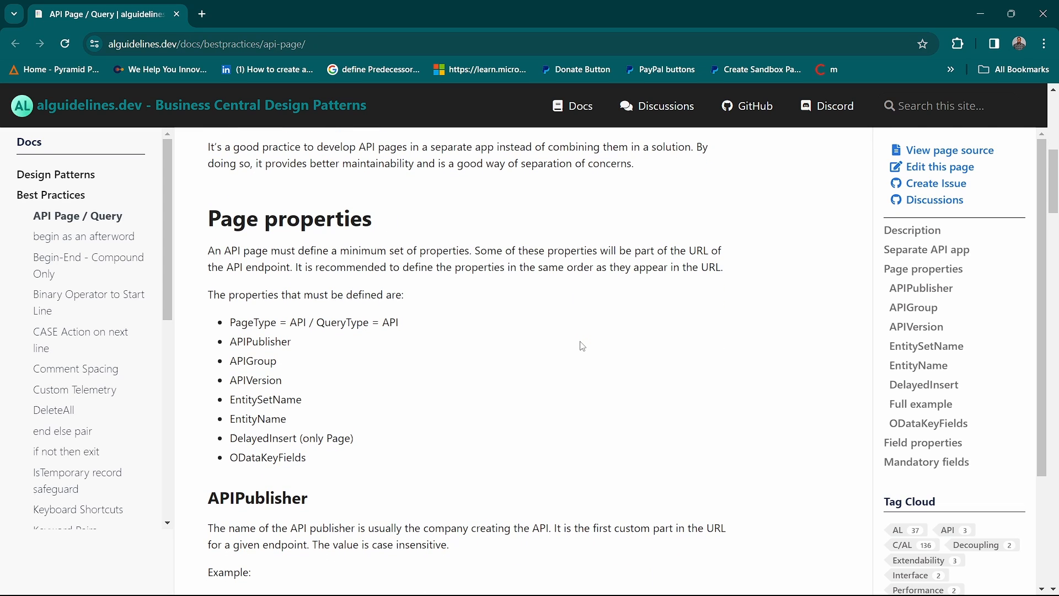
scroll("down", 3)
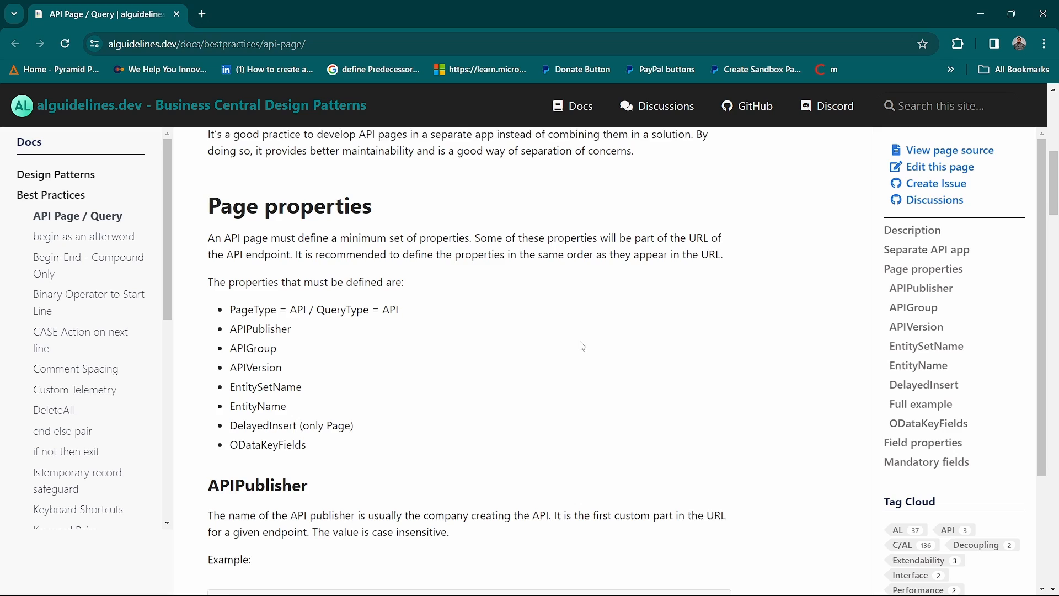
scroll("down", 3)
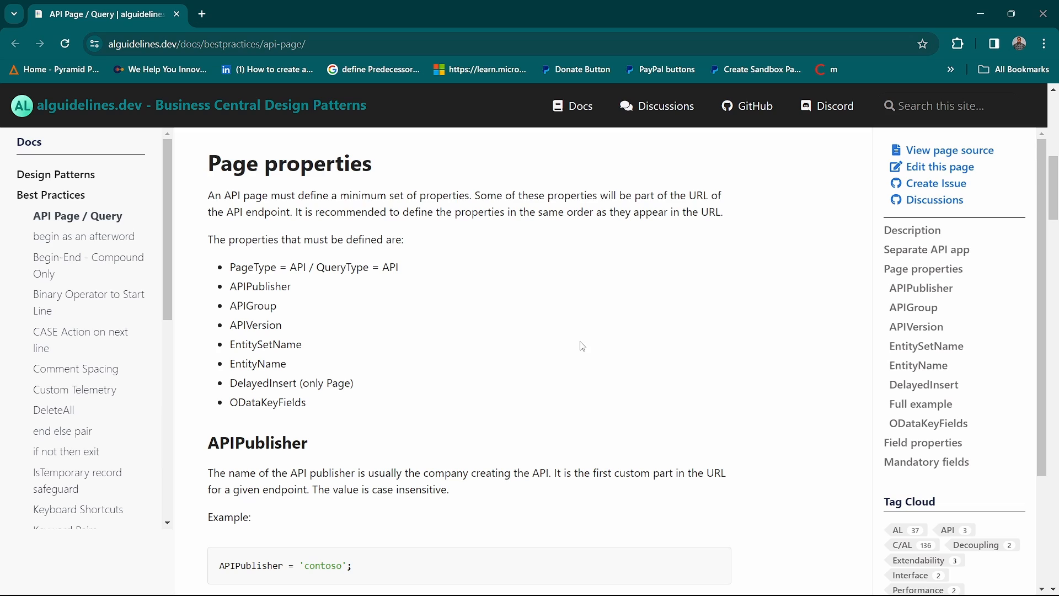
scroll("down", 3)
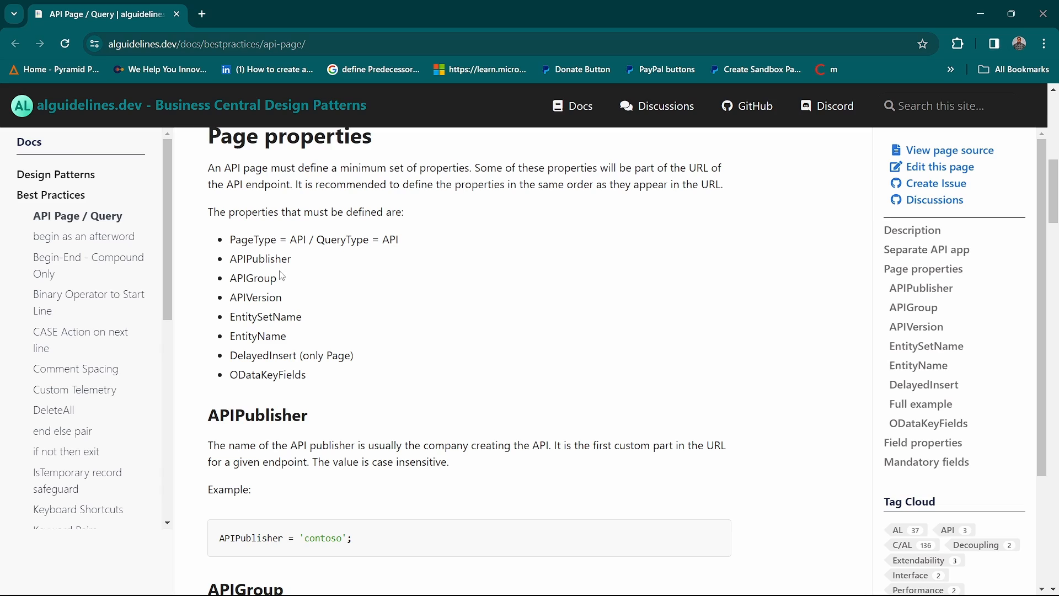
Step: Select APIGroup, EntitySetName and ODataKeyFields in the list, then switch to the code editor
double_click(253, 278)
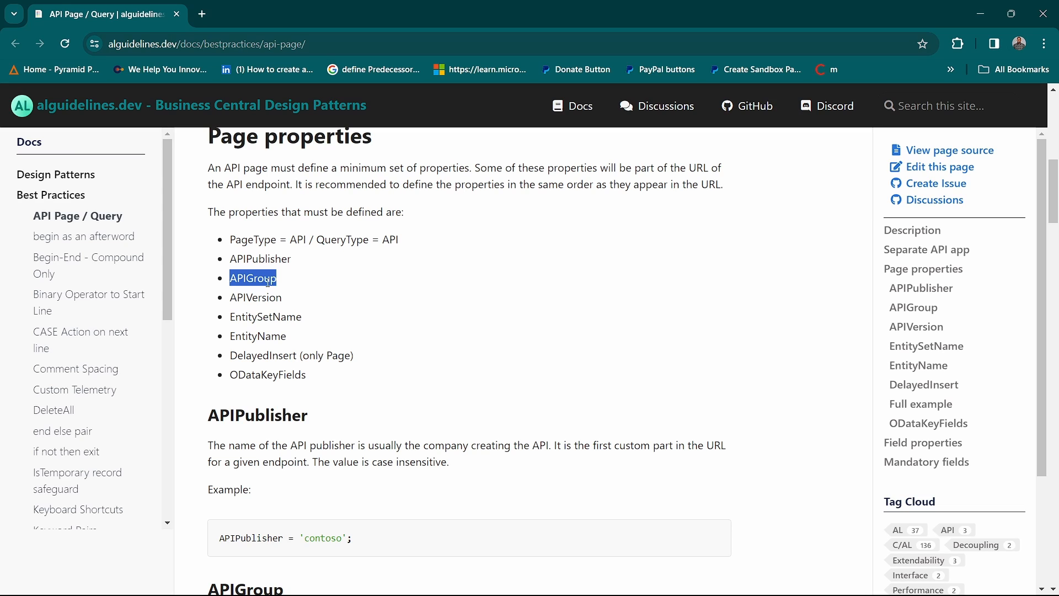
double_click(254, 297)
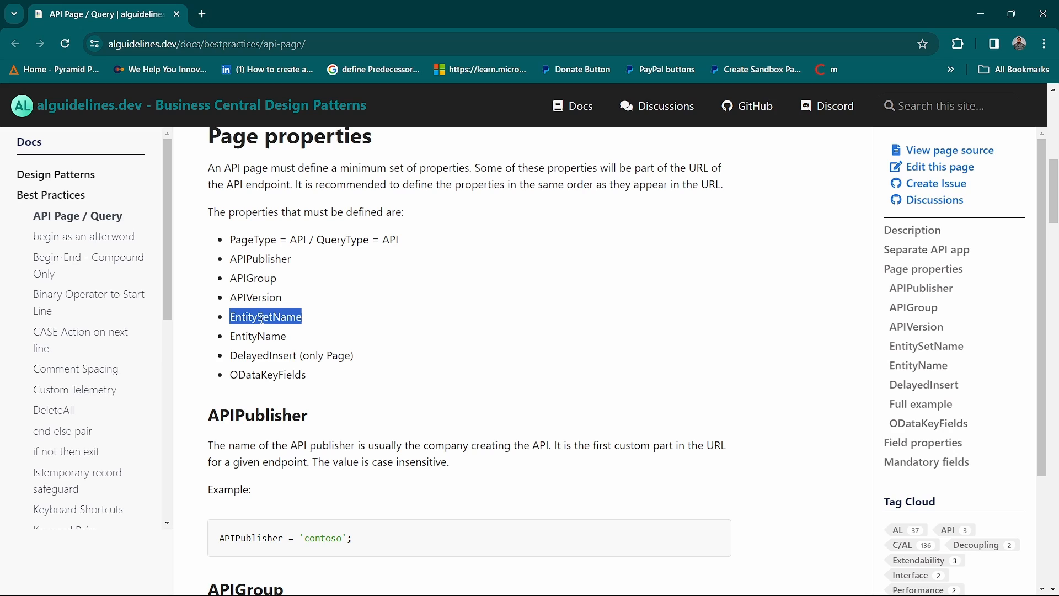
double_click(257, 336)
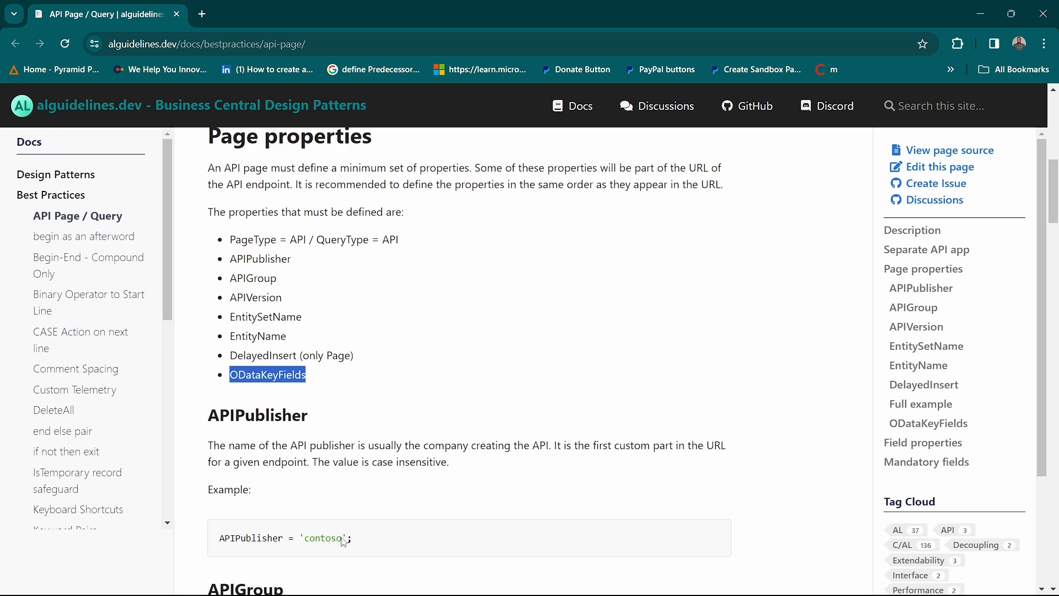
left_click(696, 579)
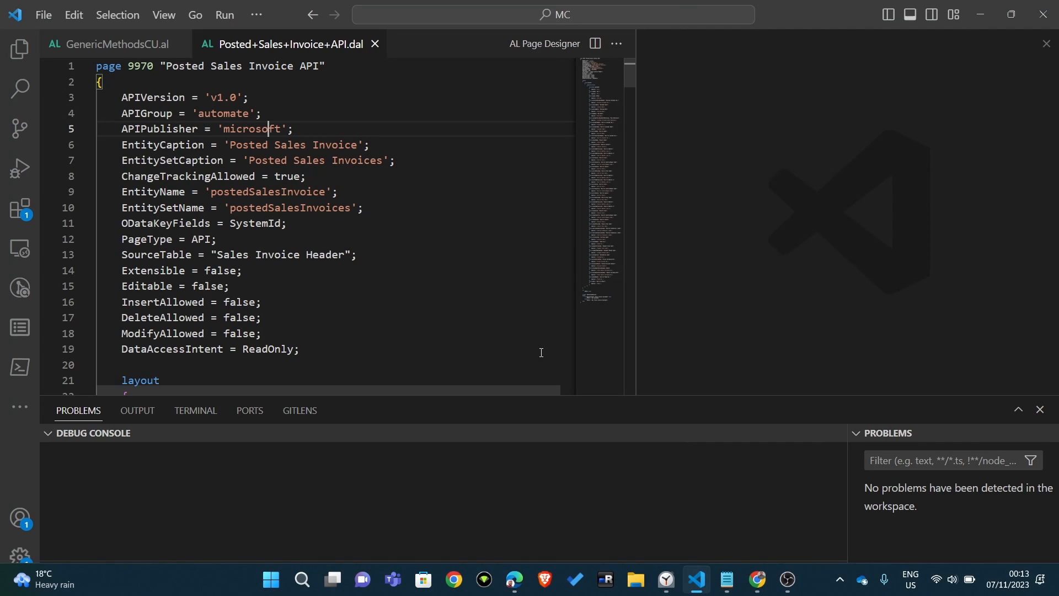
left_click(338, 192)
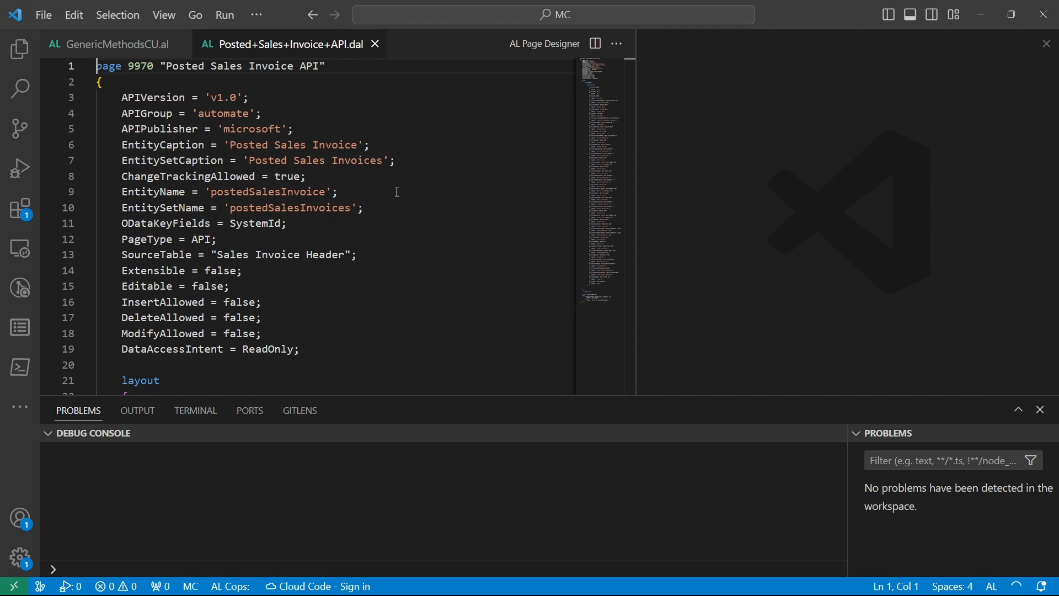
left_click(173, 208)
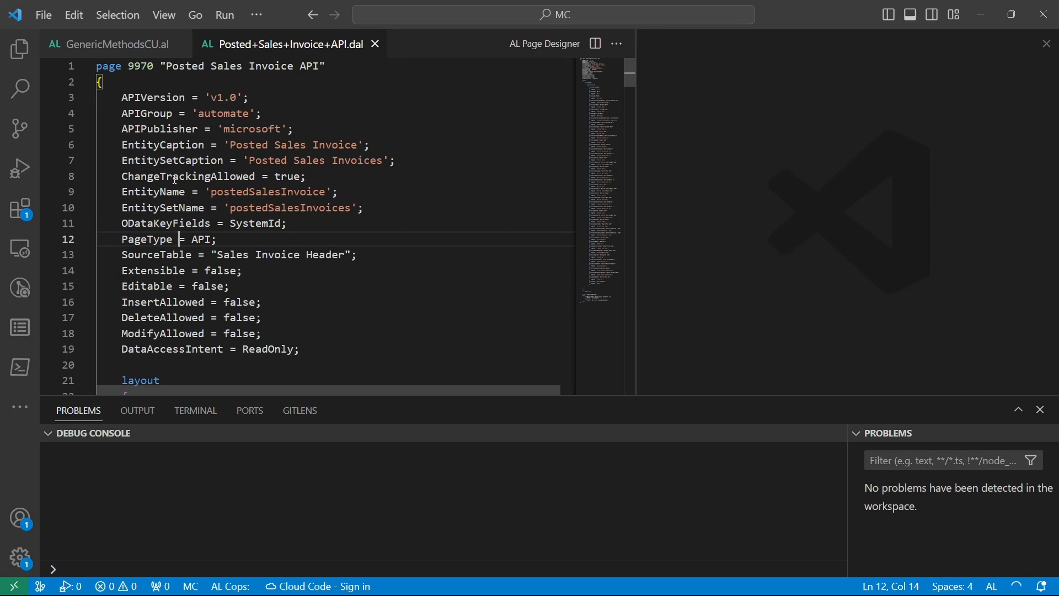
double_click(159, 129)
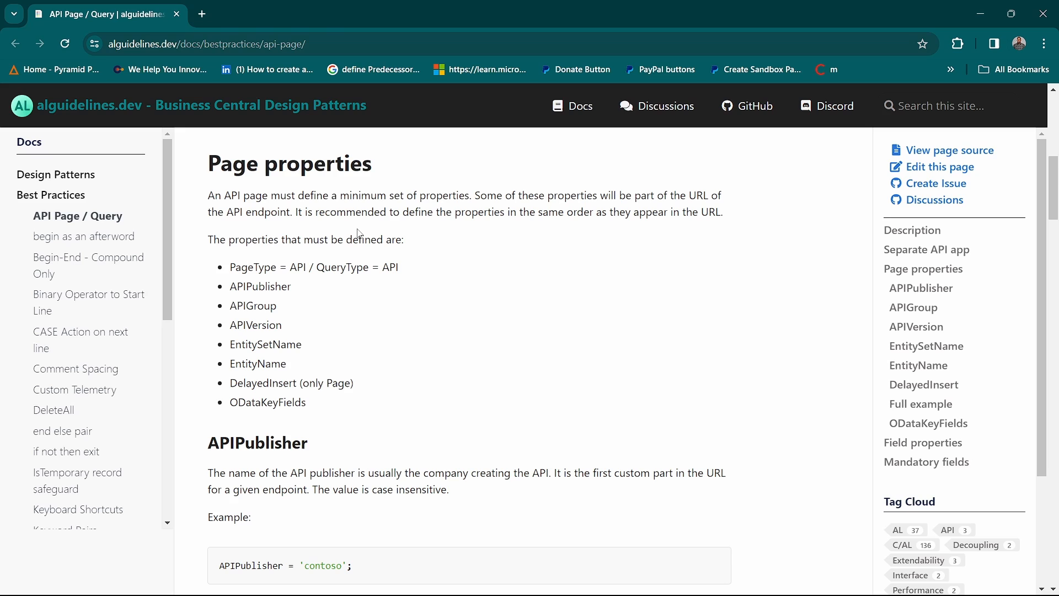
double_click(252, 305)
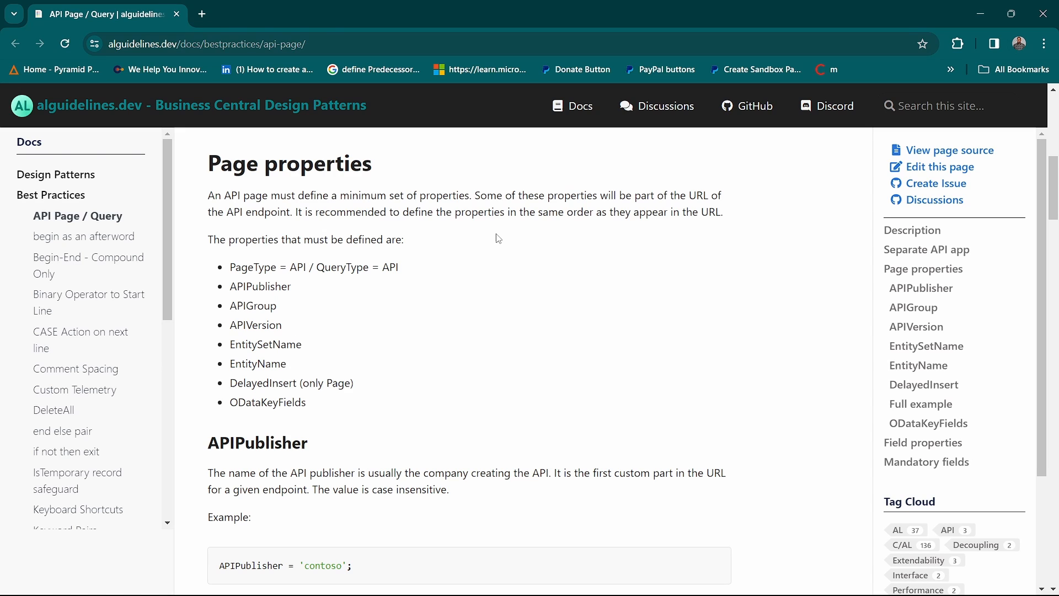
triple_click(305, 240)
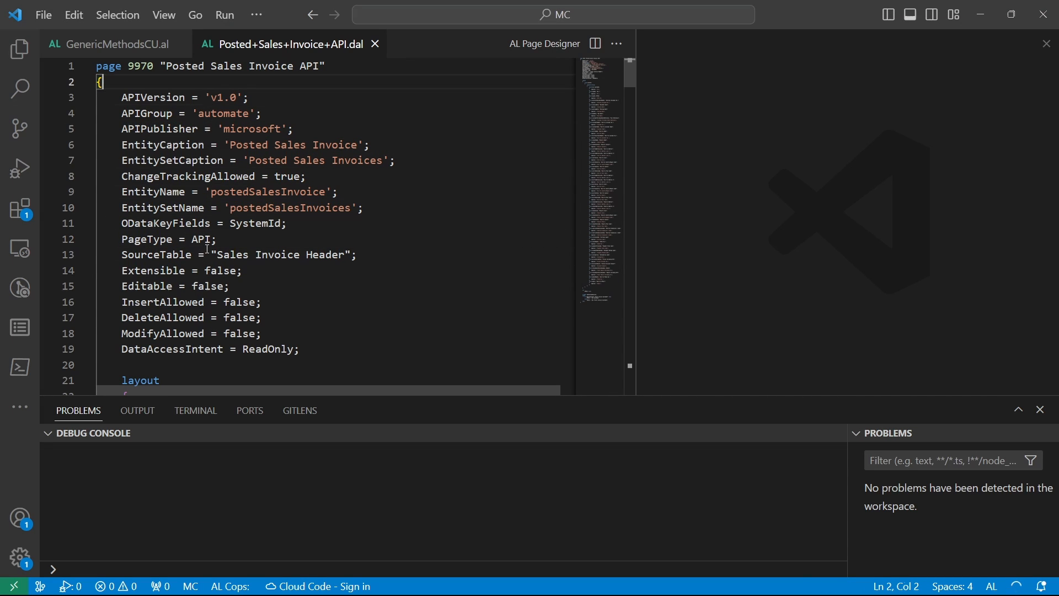
left_click(205, 270)
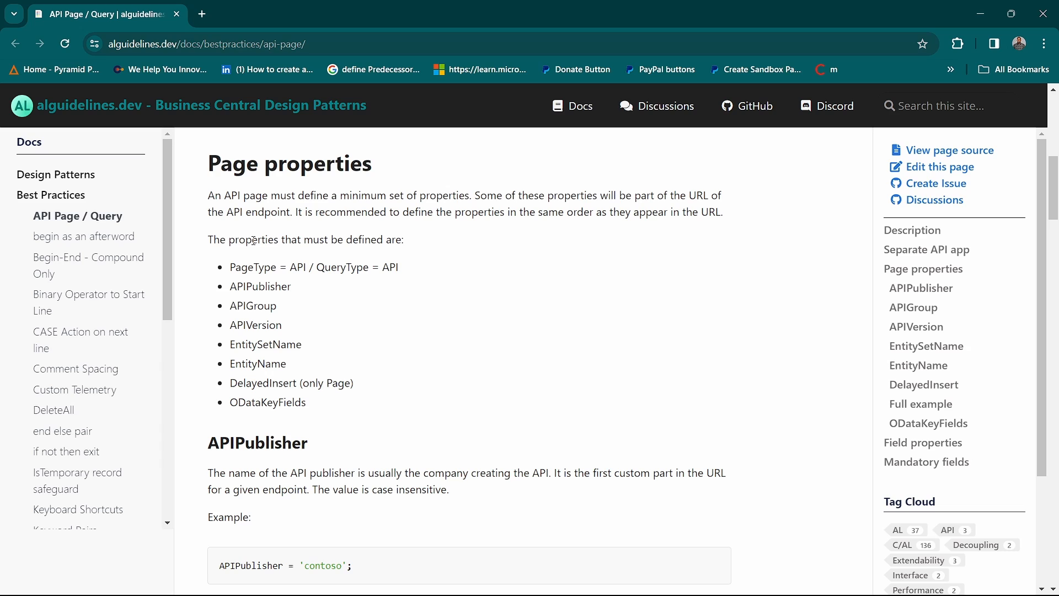
mouse_move(288, 324)
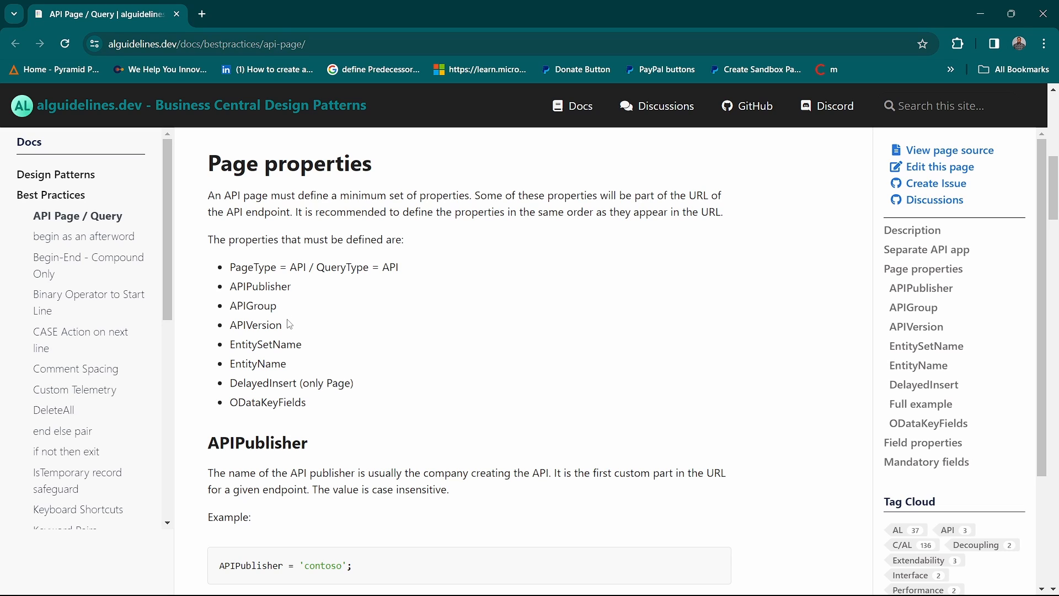
scroll("down", 3)
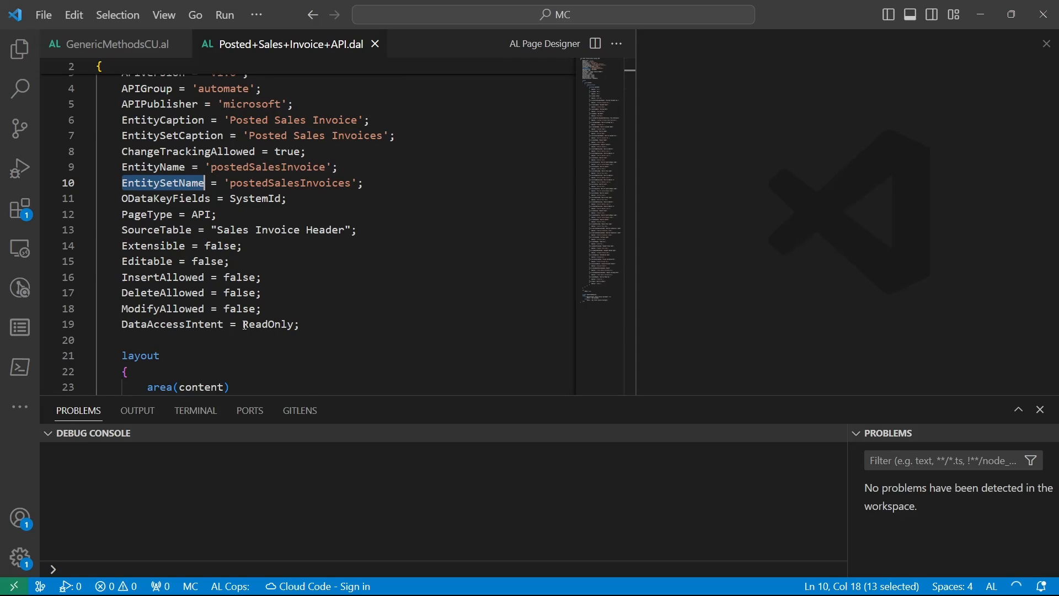
Step: Search the Posted Sales Invoice API page for a DelayedInsert property, finding no match
left_click(188, 307)
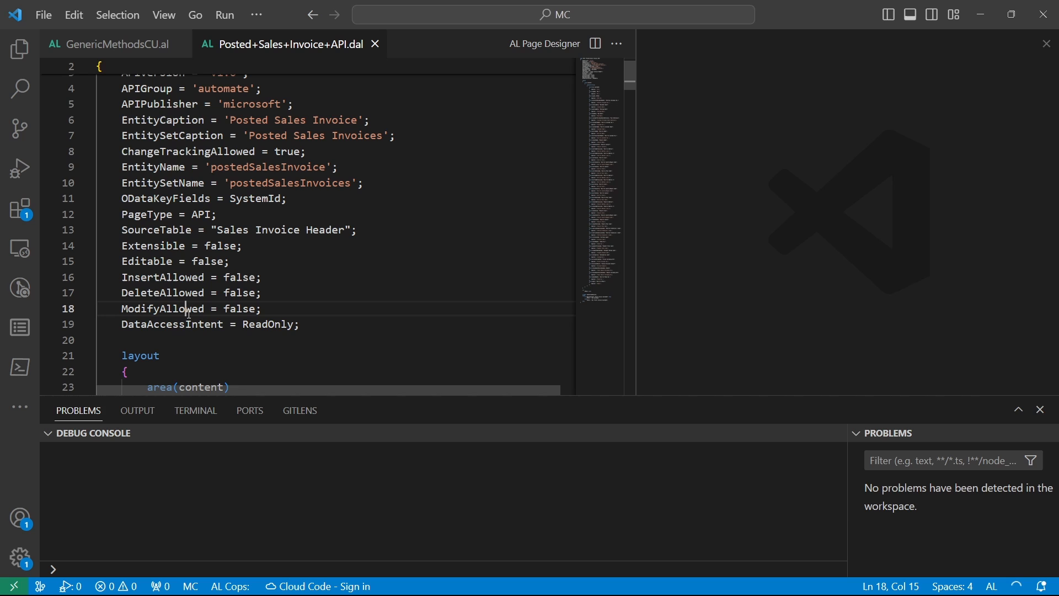
double_click(162, 309)
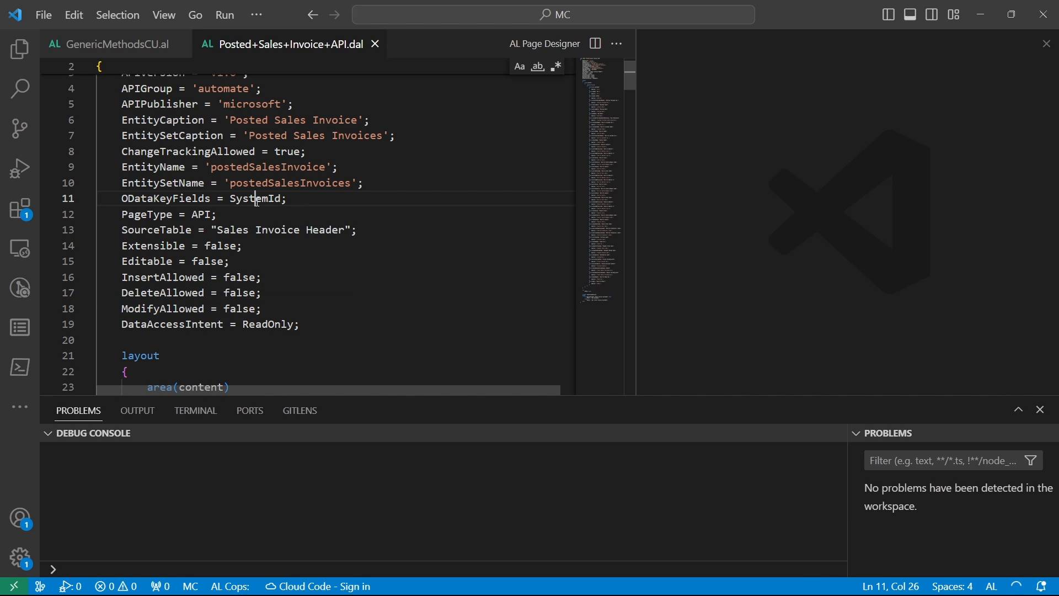
type("delyatre")
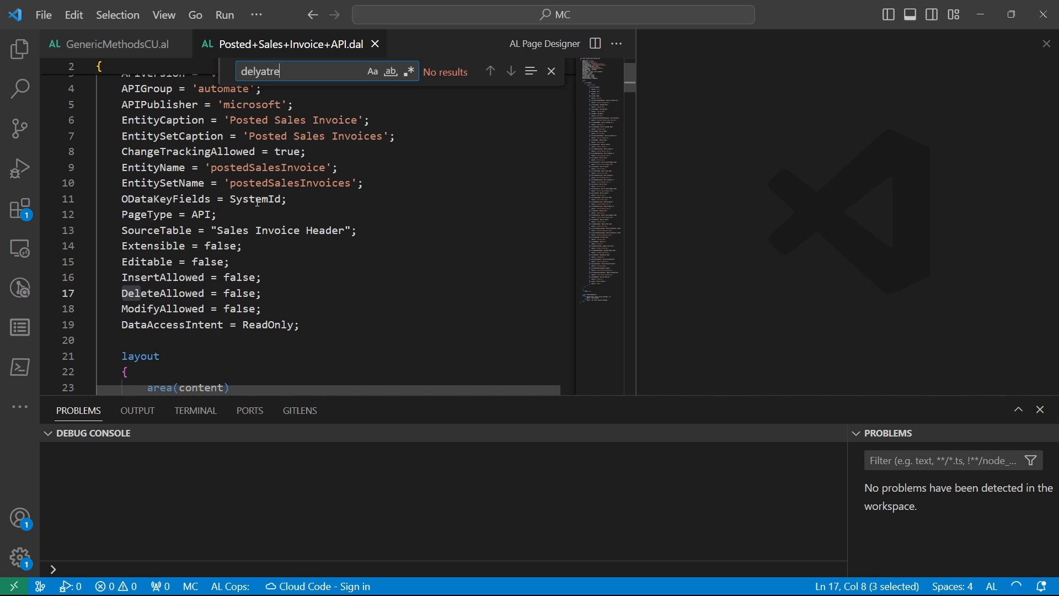
key("Backspace")
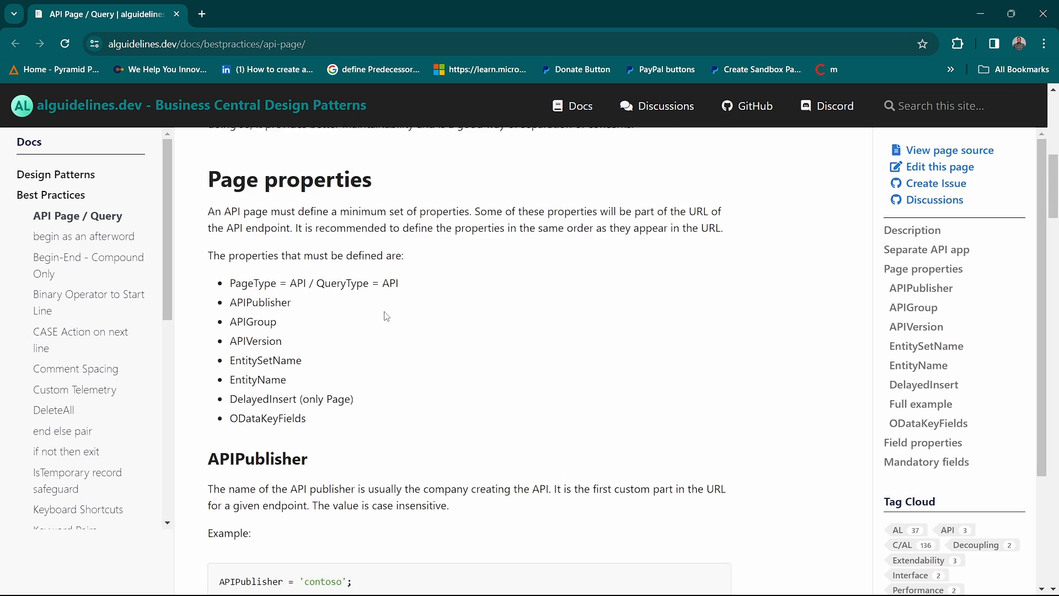
Step: Scroll past the APIPublisher and APIGroup guidance to the APIVersion heading
scroll("down", 3)
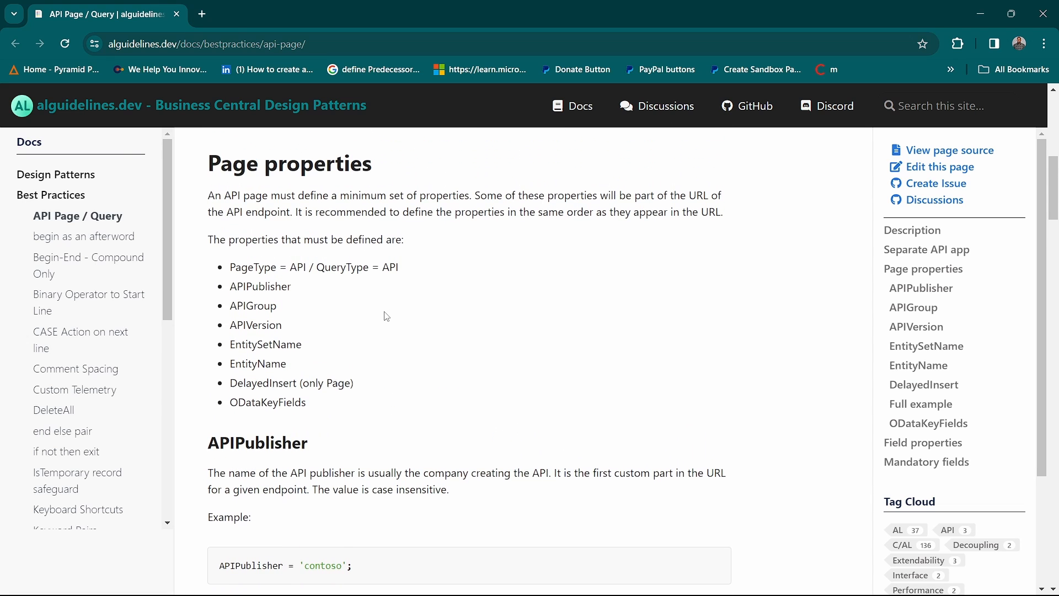
scroll("down", 3)
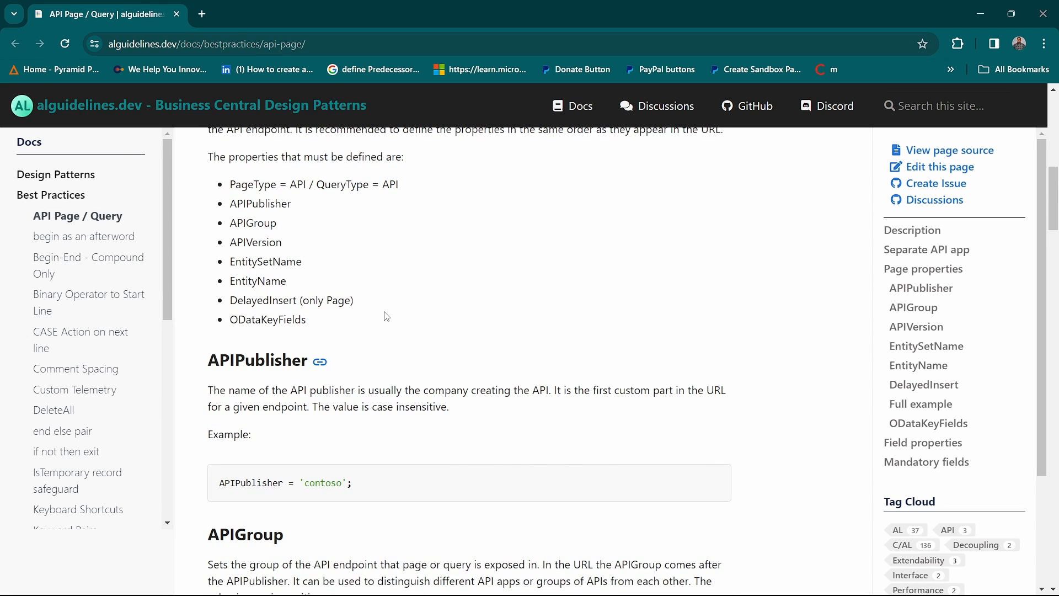
scroll("down", 3)
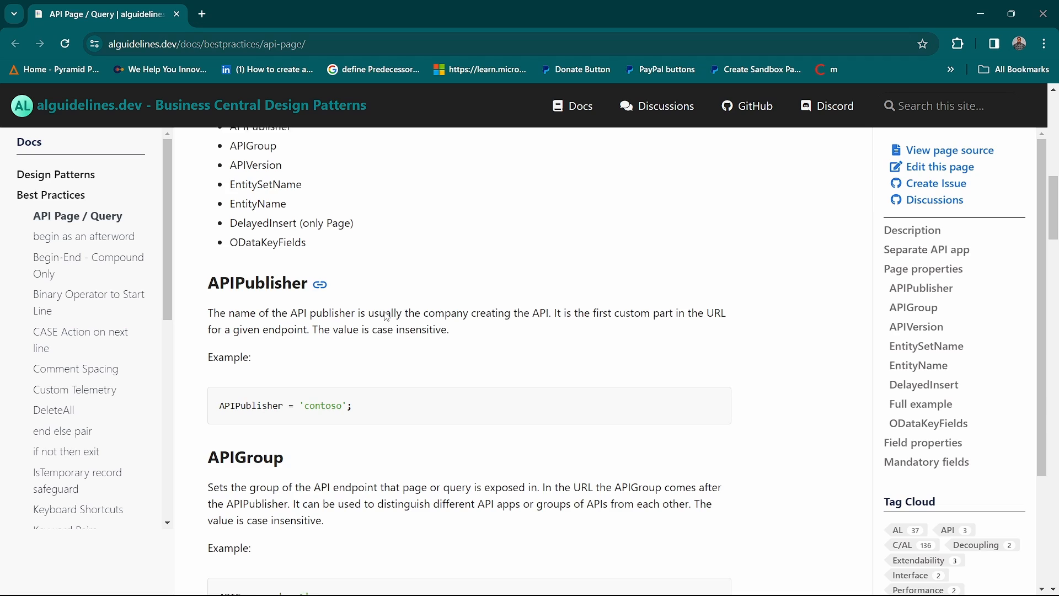
scroll("down", 3)
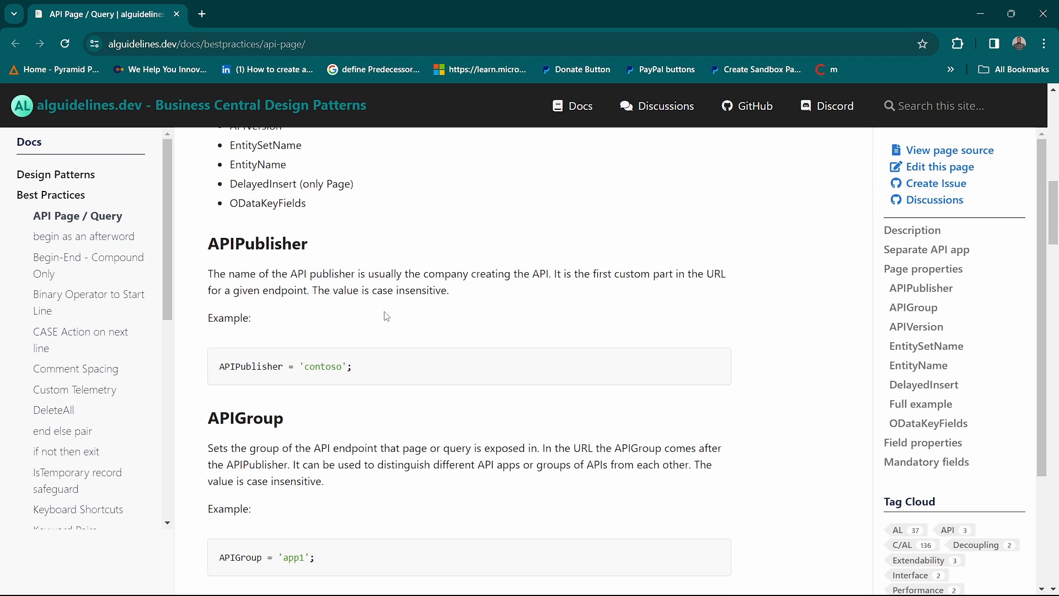
scroll("down", 3)
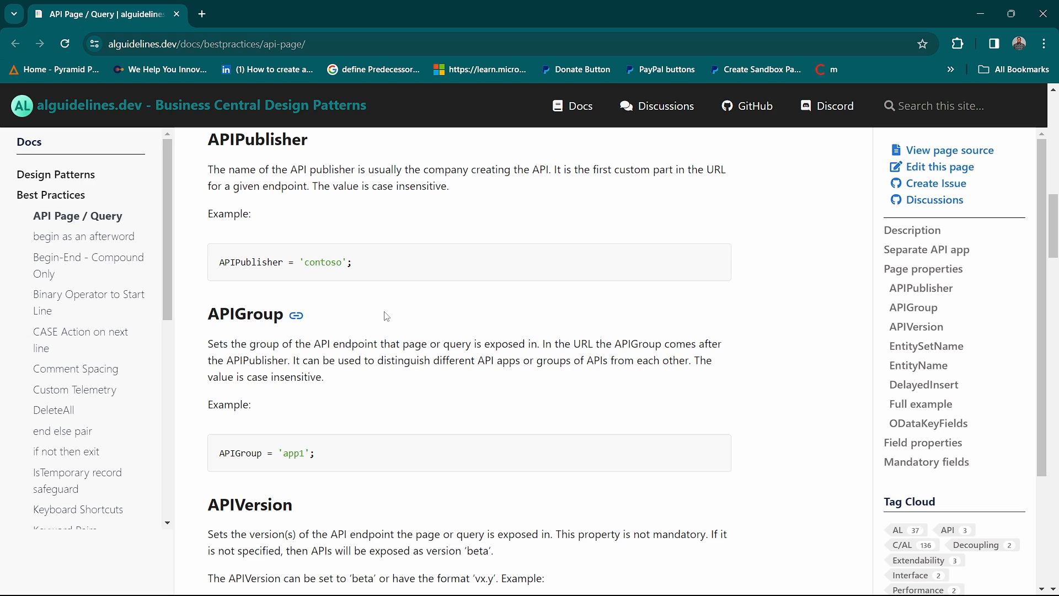
scroll("down", 3)
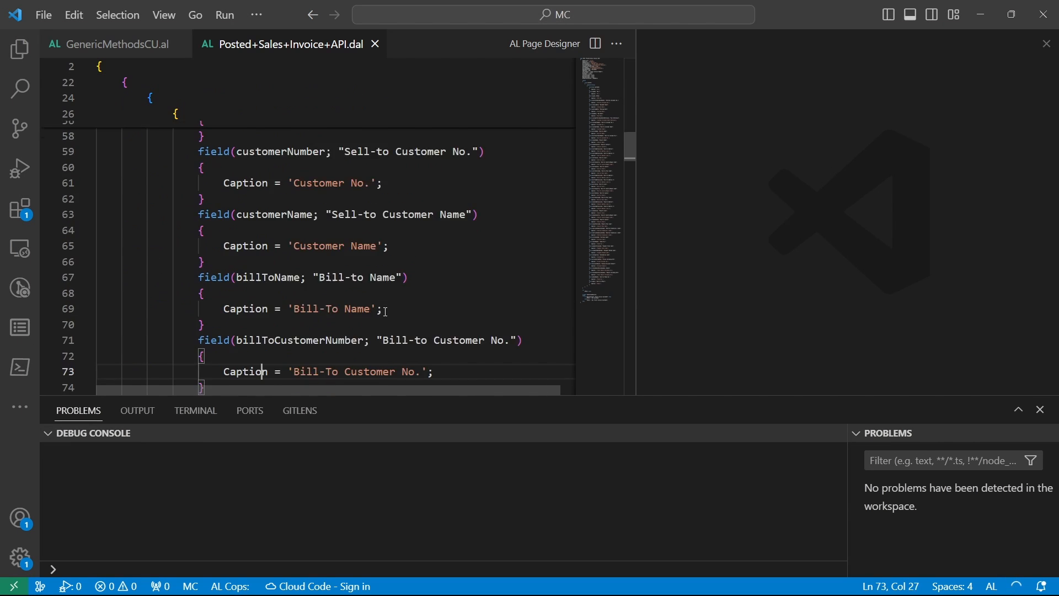
Step: Insert an API page snippet as page 50114 in GenericMethodsCU.al and start its layout section
scroll("down", 3)
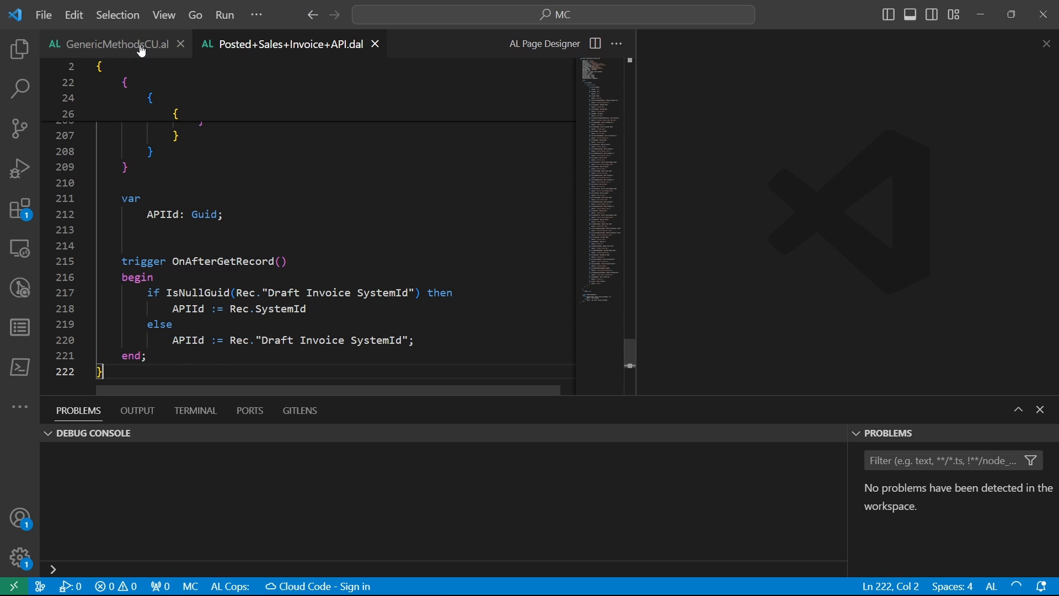
type("t")
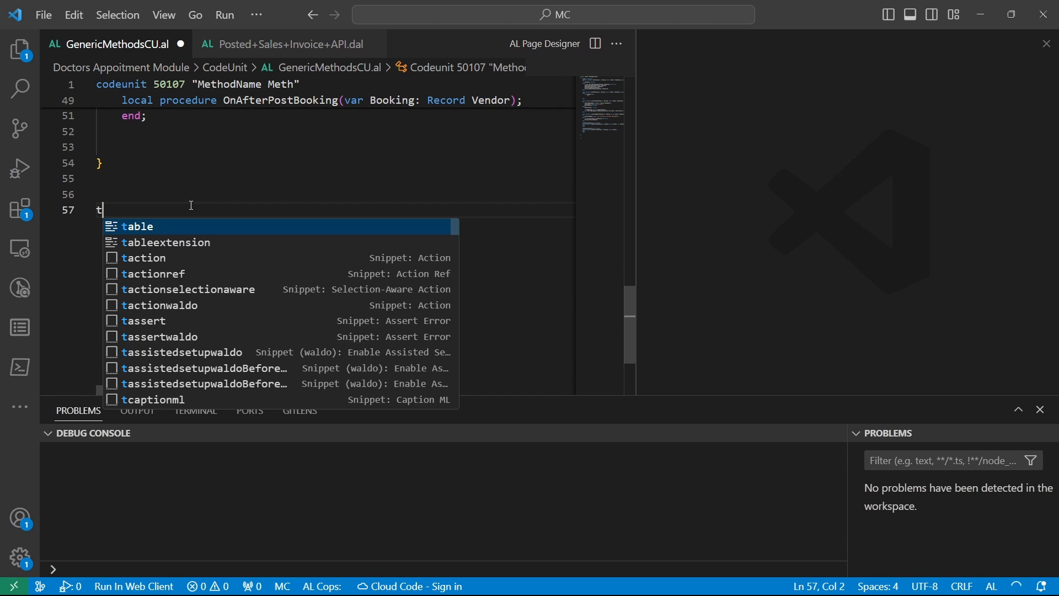
type("page  ApiPageName")
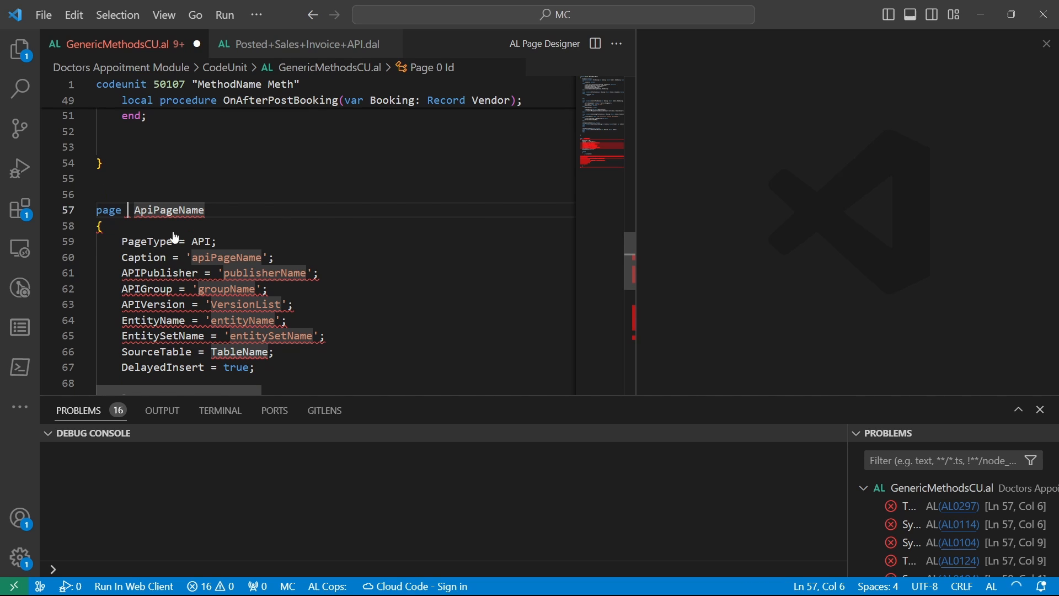
type("50114")
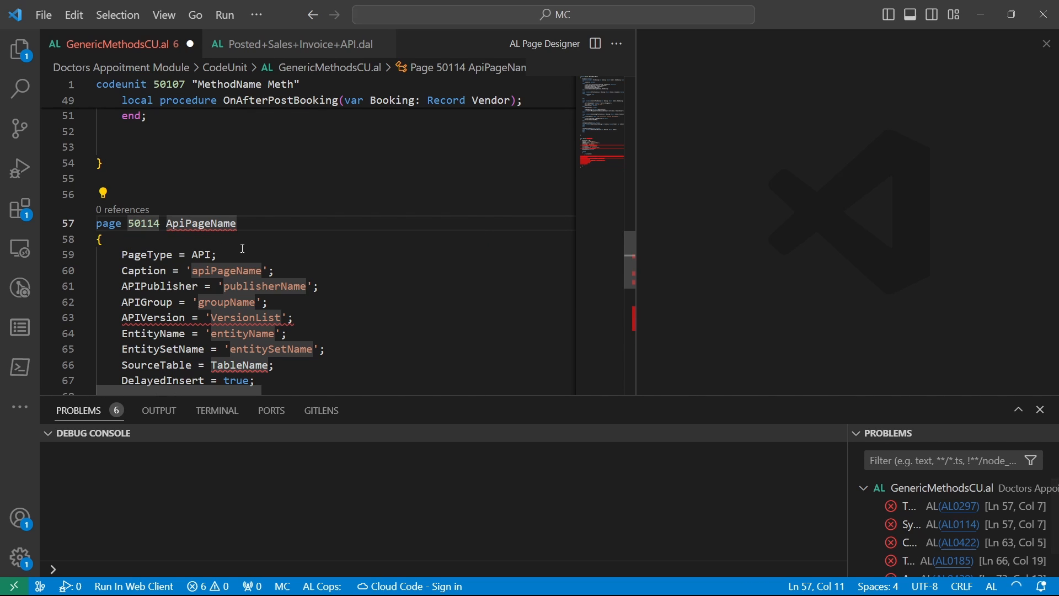
type("layout")
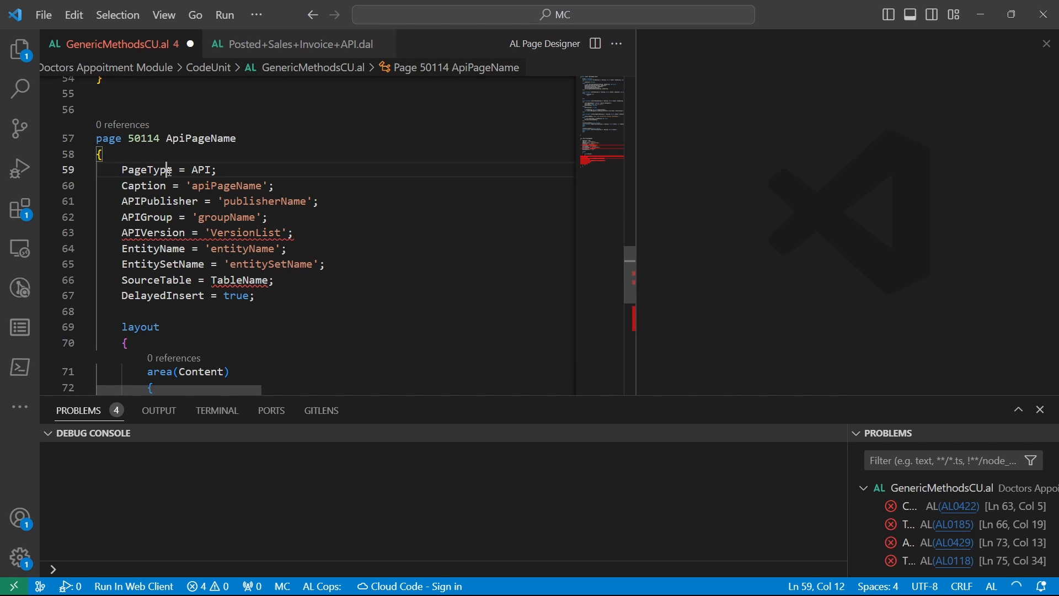
Step: Check the new page's PageType, APIGroup groupName and EntitySetName values
double_click(226, 185)
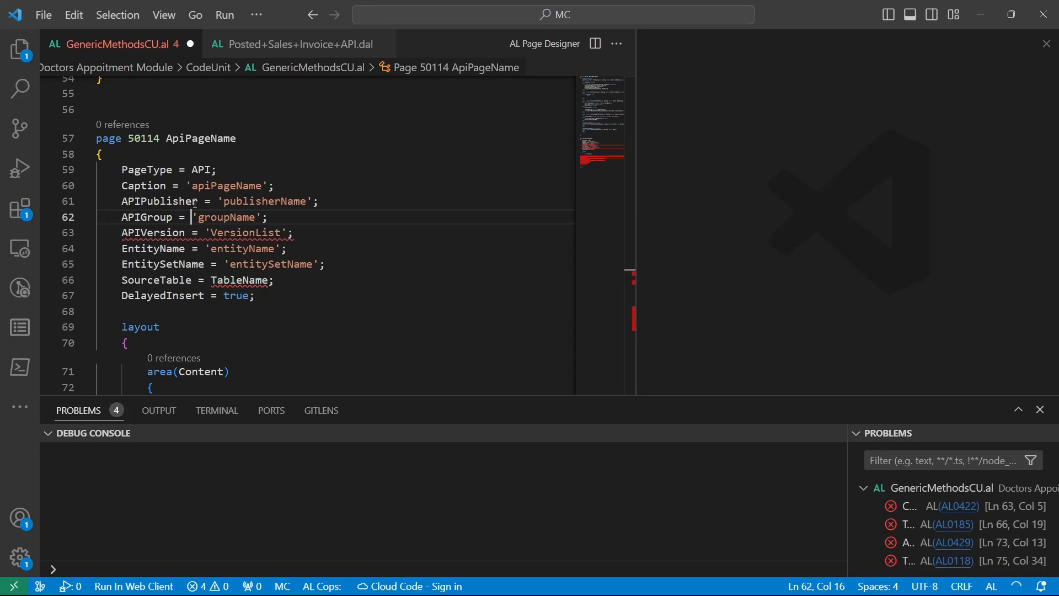
left_click(234, 248)
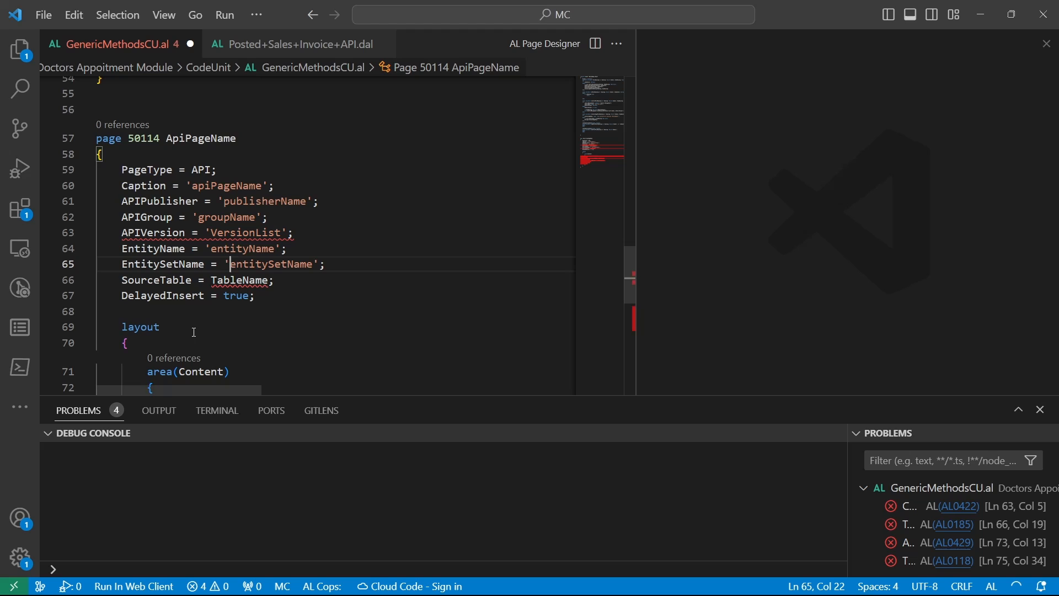
left_click(159, 326)
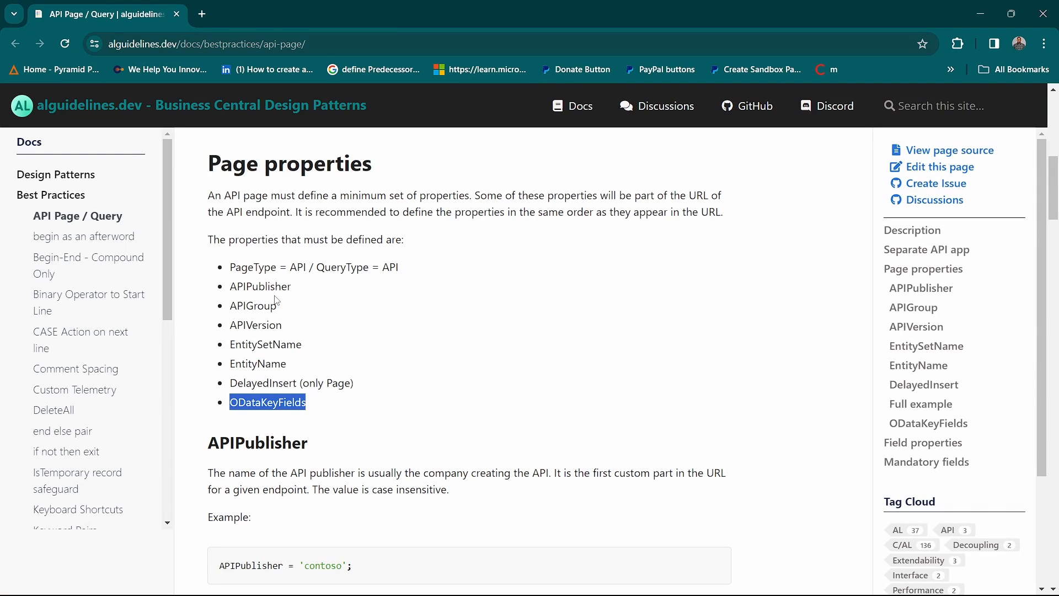
Step: Scroll through the APIVersion guidance down to the Multiple API versions heading
scroll("down", 3)
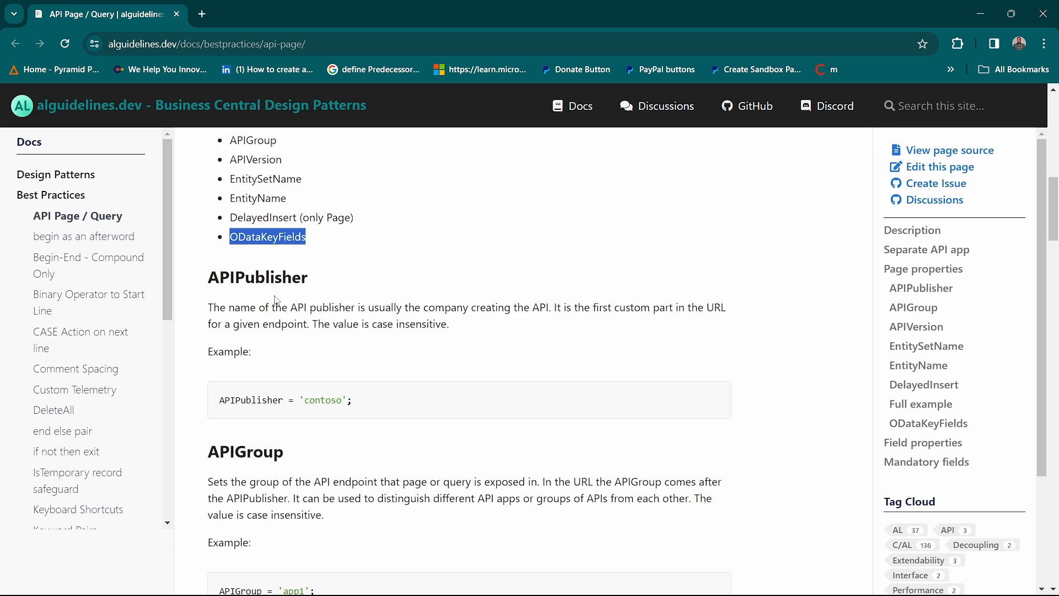
scroll("down", 3)
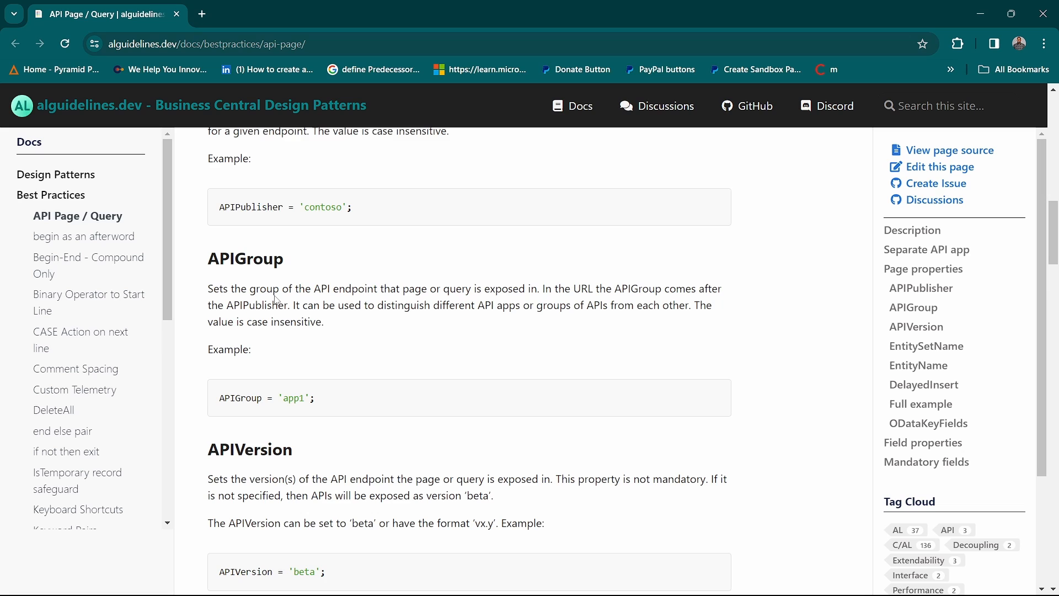
scroll("down", 3)
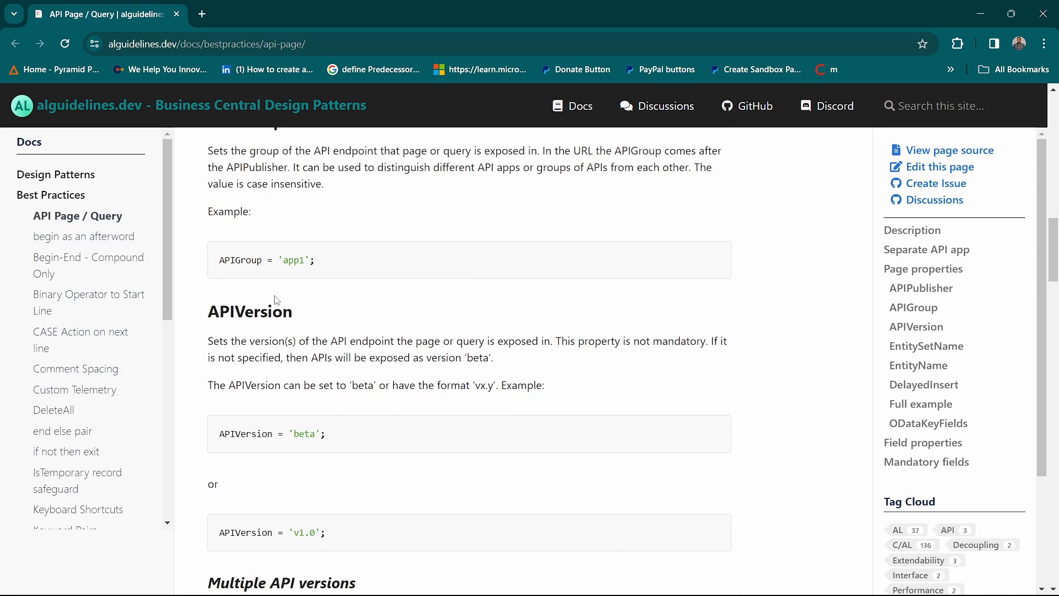
scroll("down", 3)
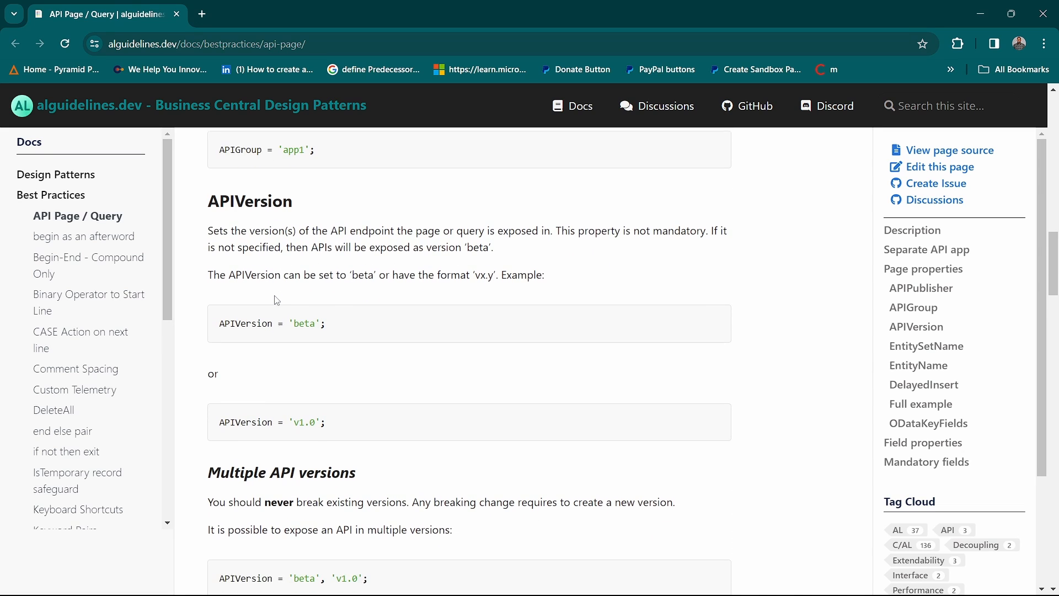
scroll("down", 3)
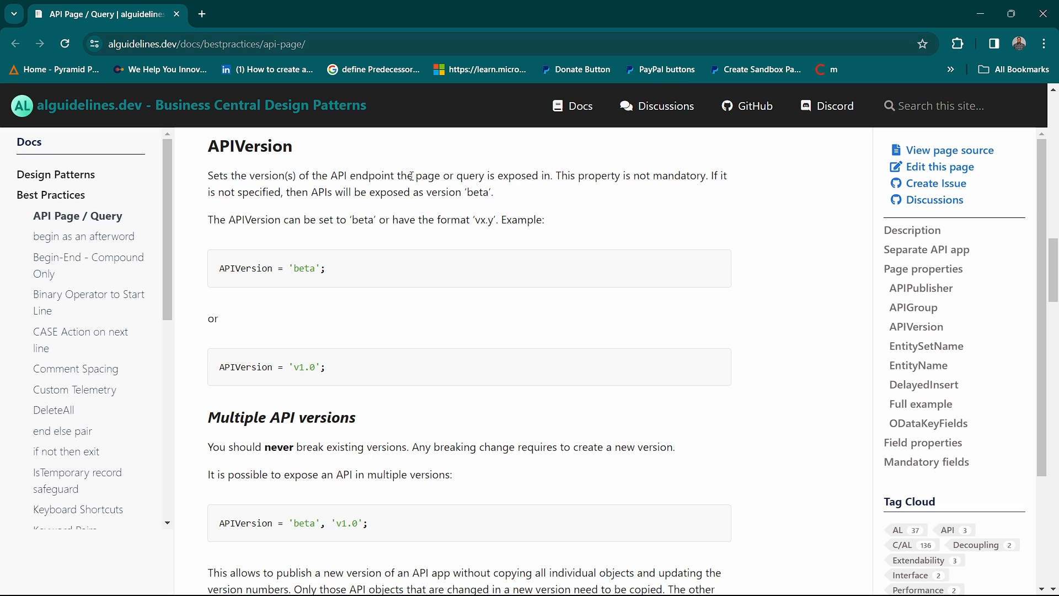
mouse_move(445, 181)
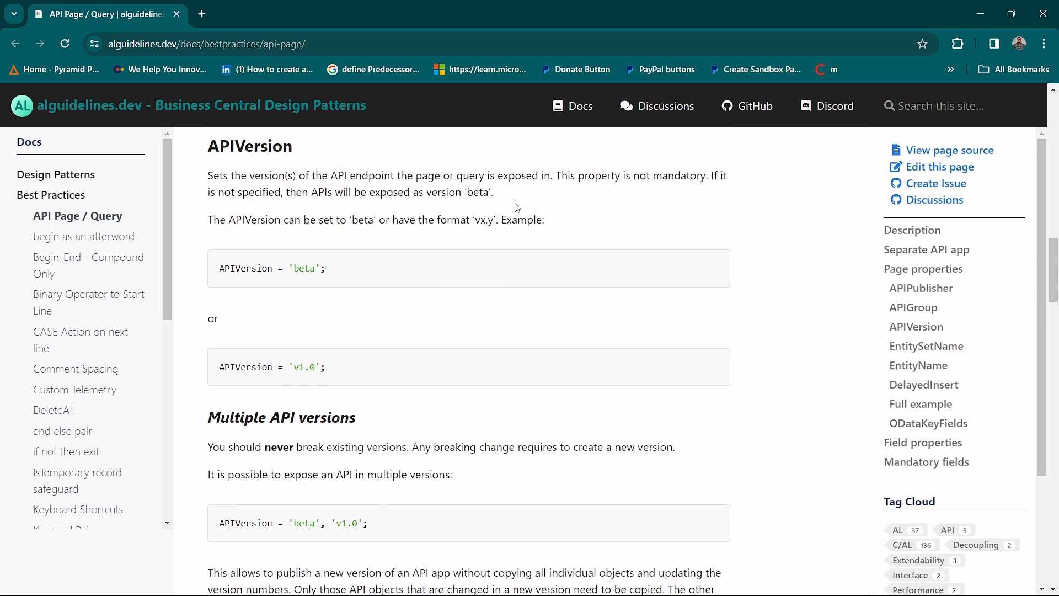
scroll("down", 3)
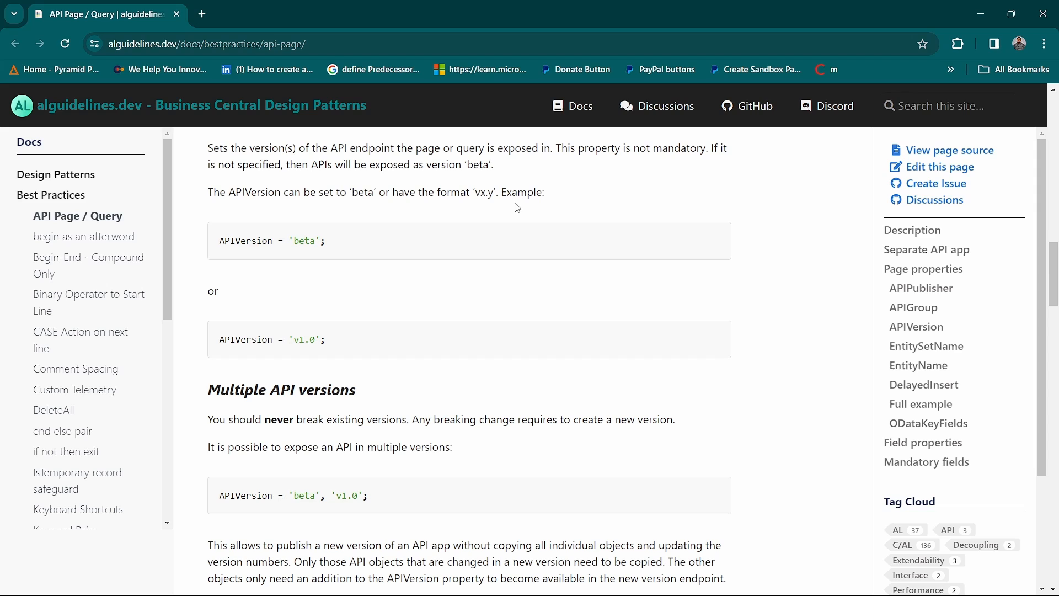
Step: Scroll past Multiple API versions to the EntitySetName and EntityName guidance
scroll("down", 3)
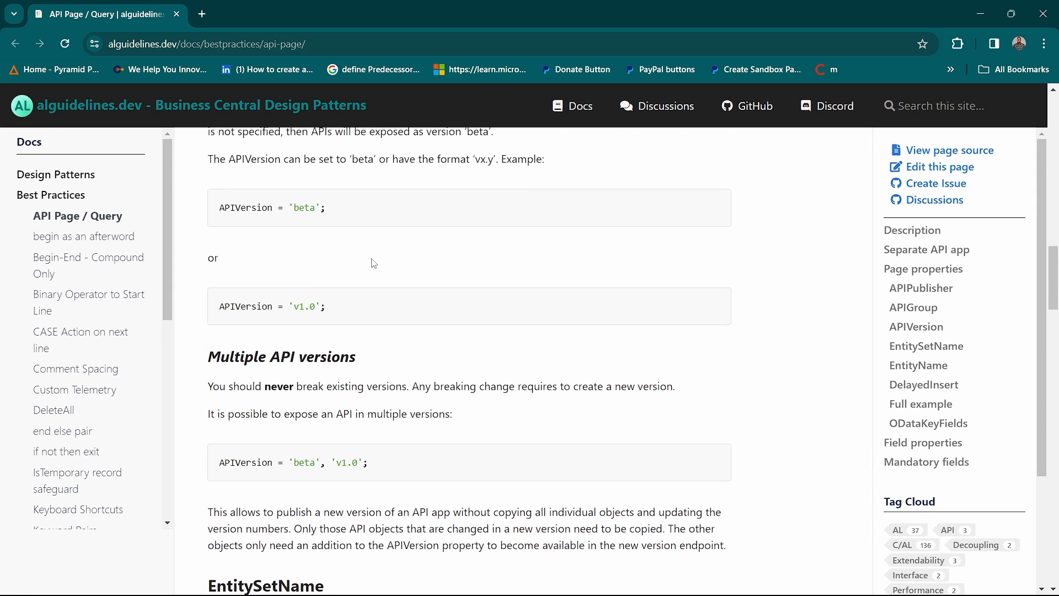
scroll("down", 3)
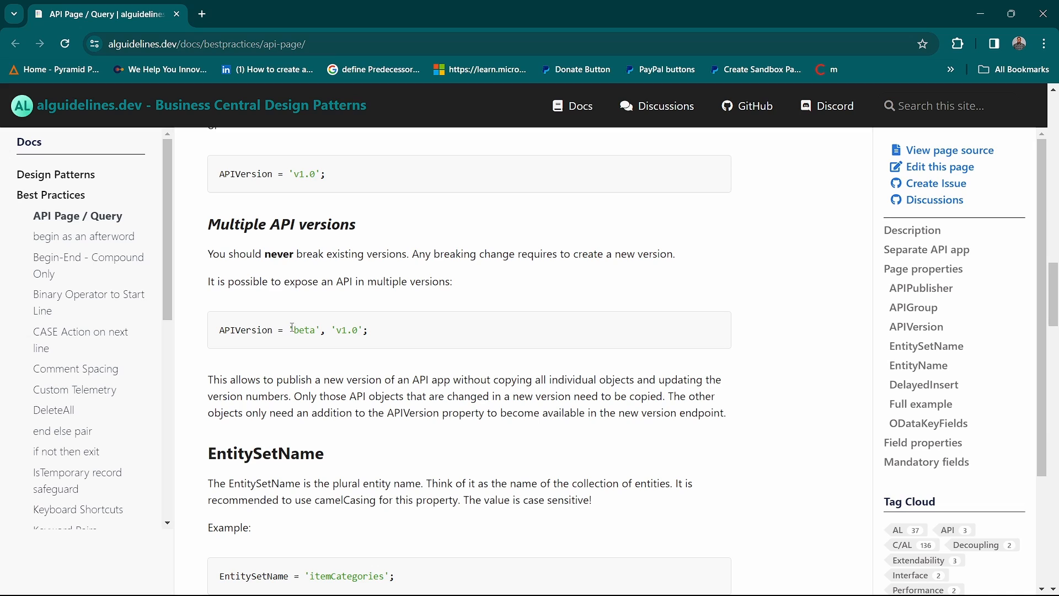
mouse_move(370, 258)
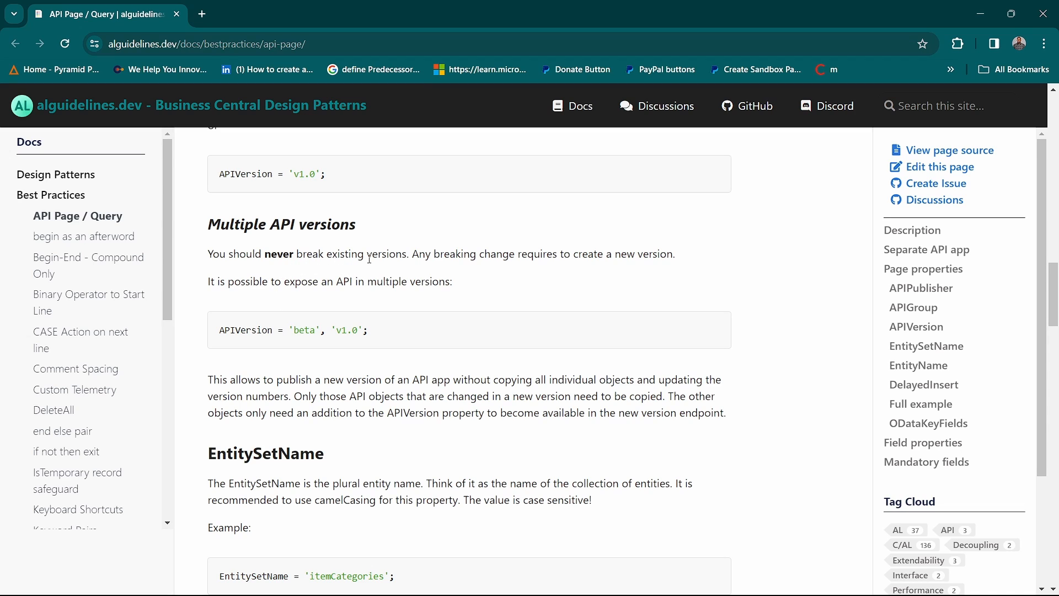
mouse_move(483, 267)
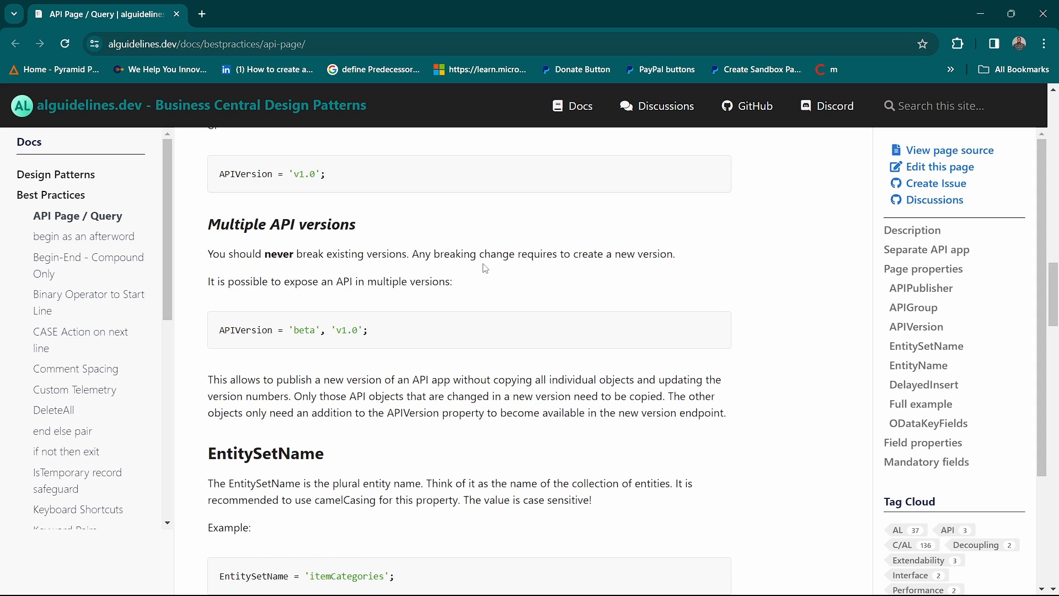
scroll("down", 3)
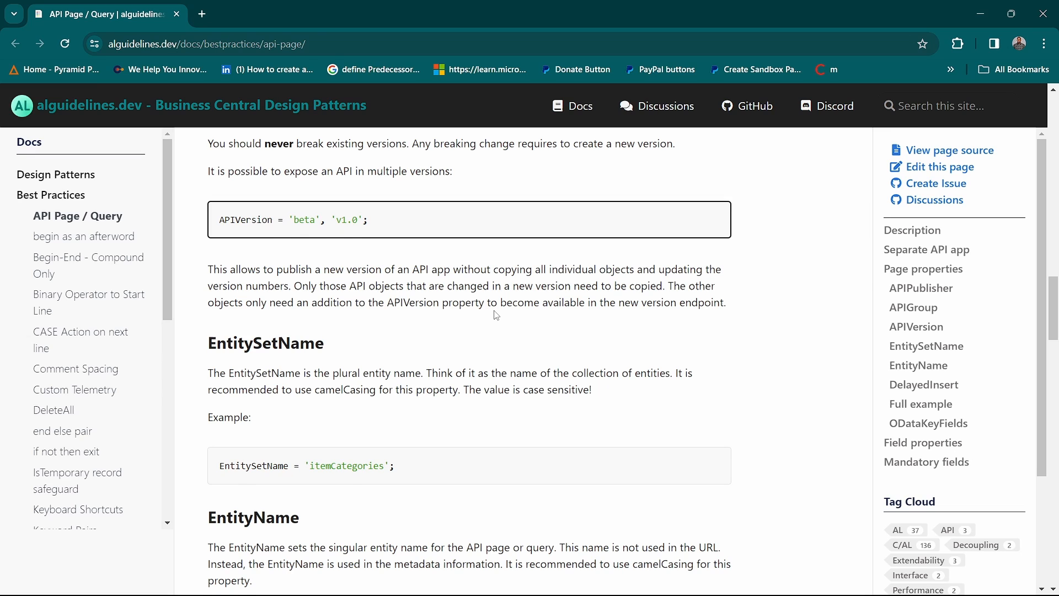
scroll("down", 3)
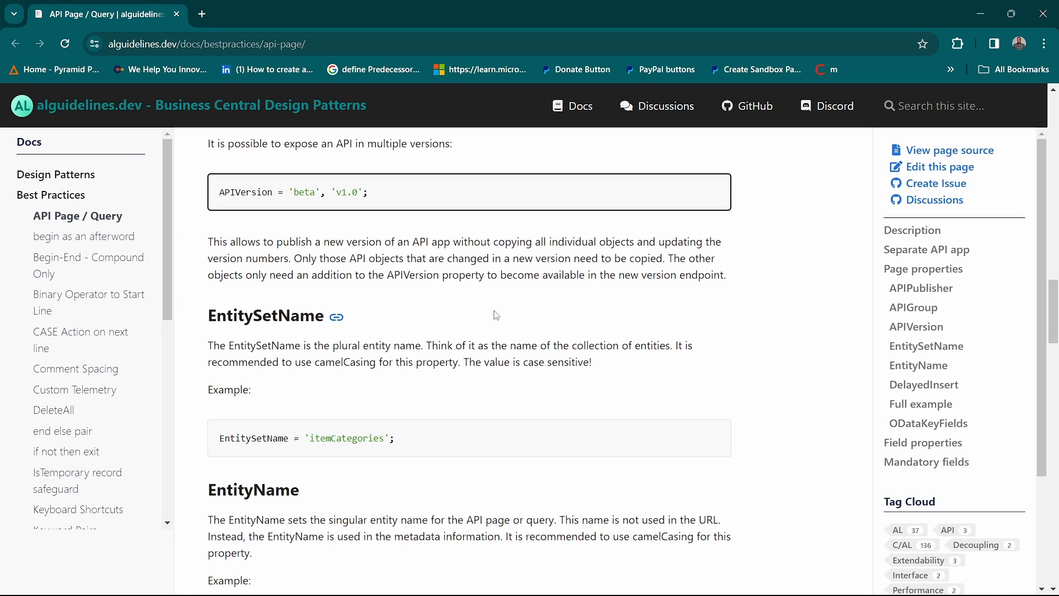
scroll("down", 3)
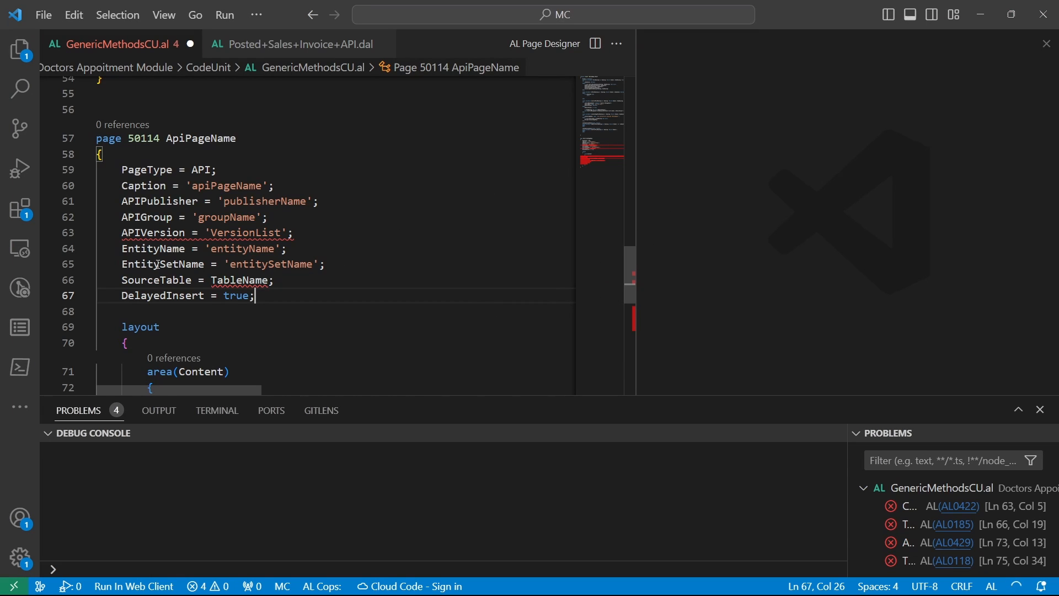
Step: Inspect error AL0422 on the 'VersionList' APIVersion value, which expects 'beta' or 'vX.Y'
left_click(110, 233)
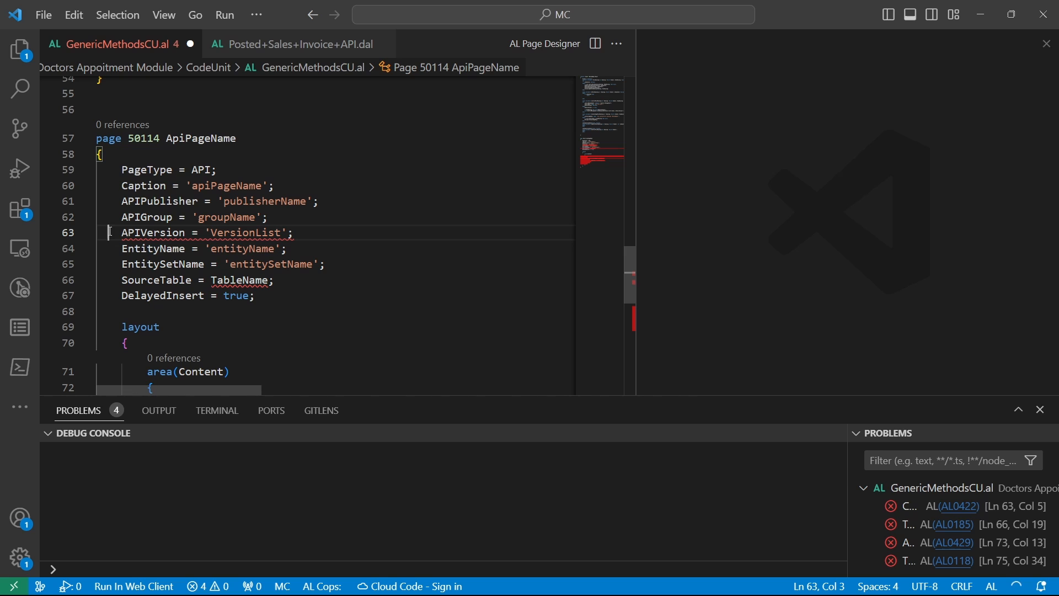
left_click(162, 233)
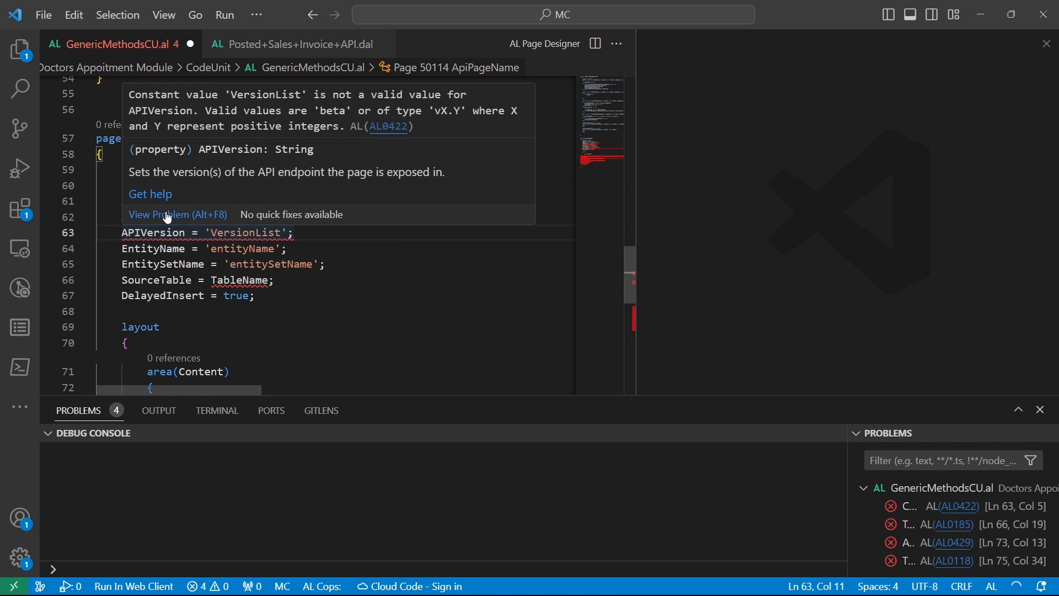
mouse_move(229, 192)
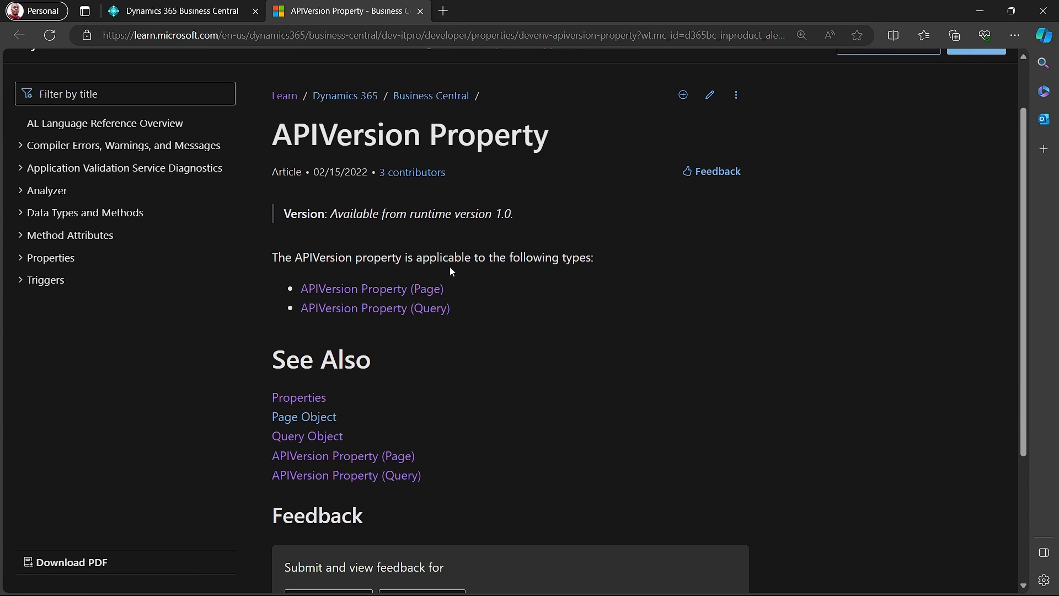
Step: Open the APIVersion Property (Query) article in a new tab and read the 'beta', 'v1.0' syntax
right_click(370, 288)
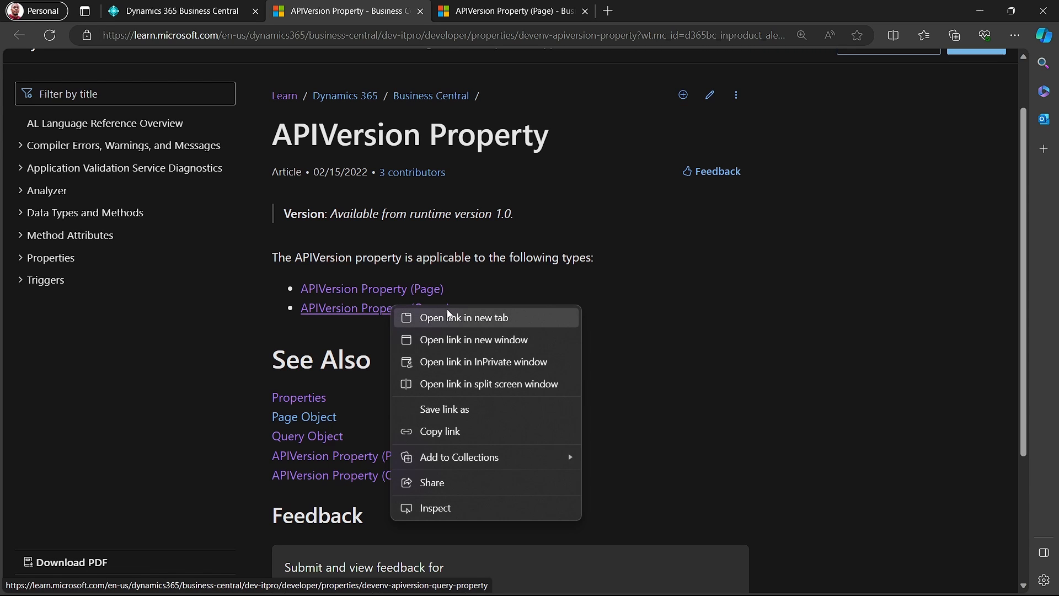
left_click(462, 318)
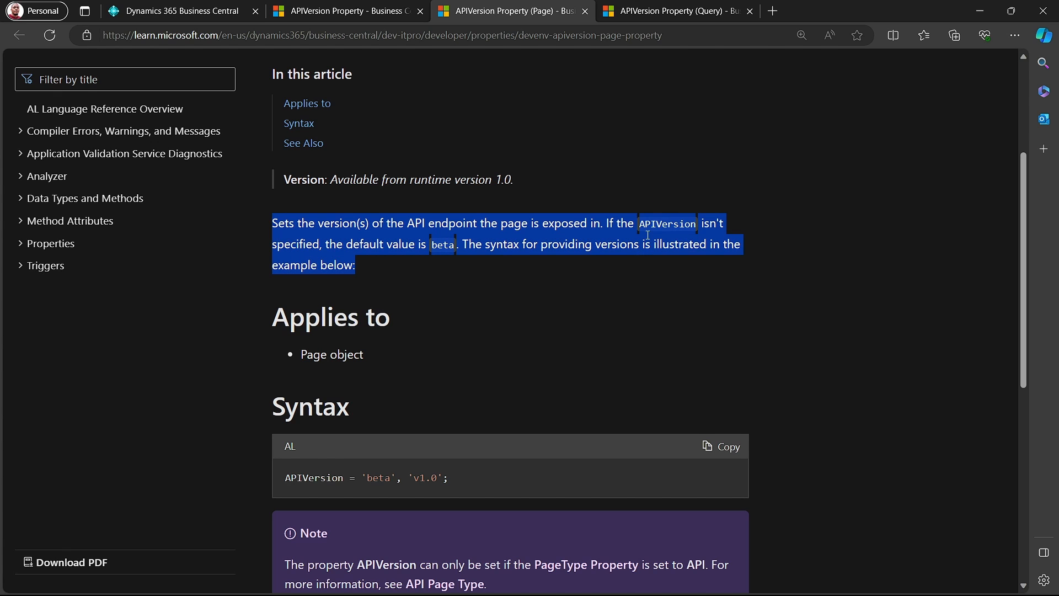
scroll("down", 3)
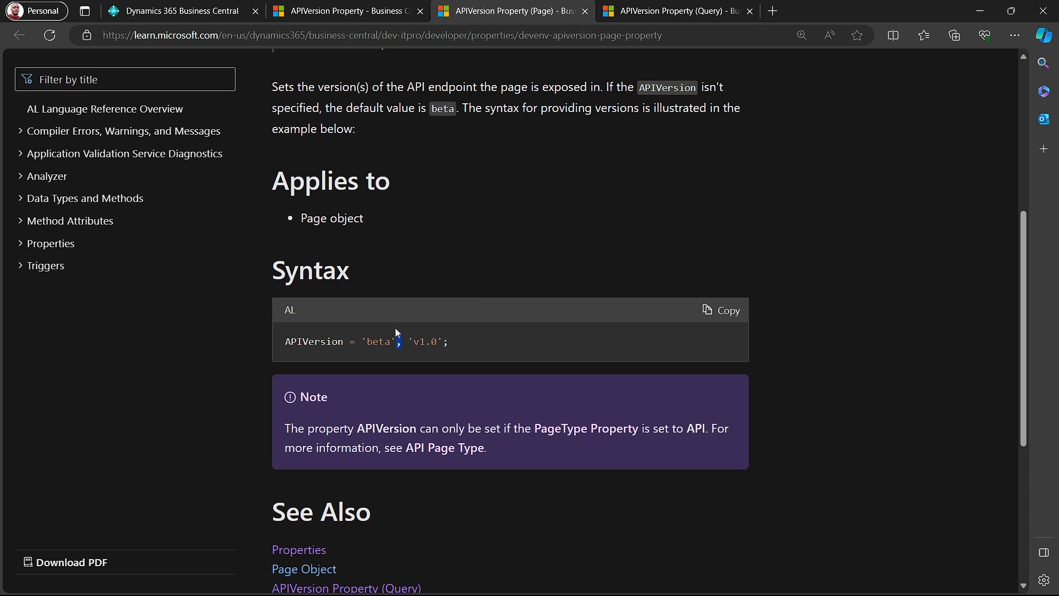
mouse_move(444, 447)
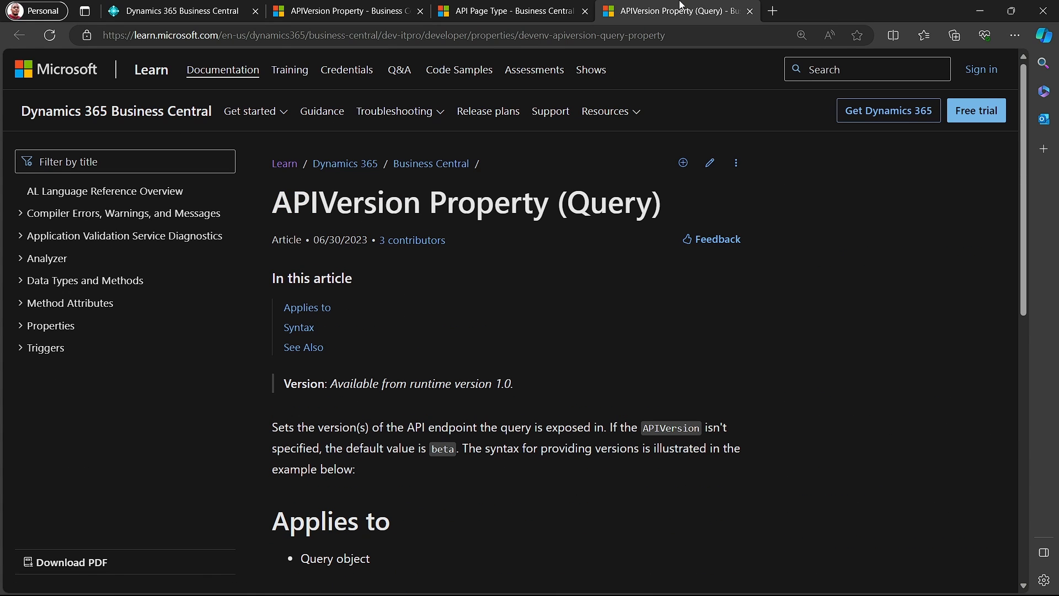
scroll("down", 3)
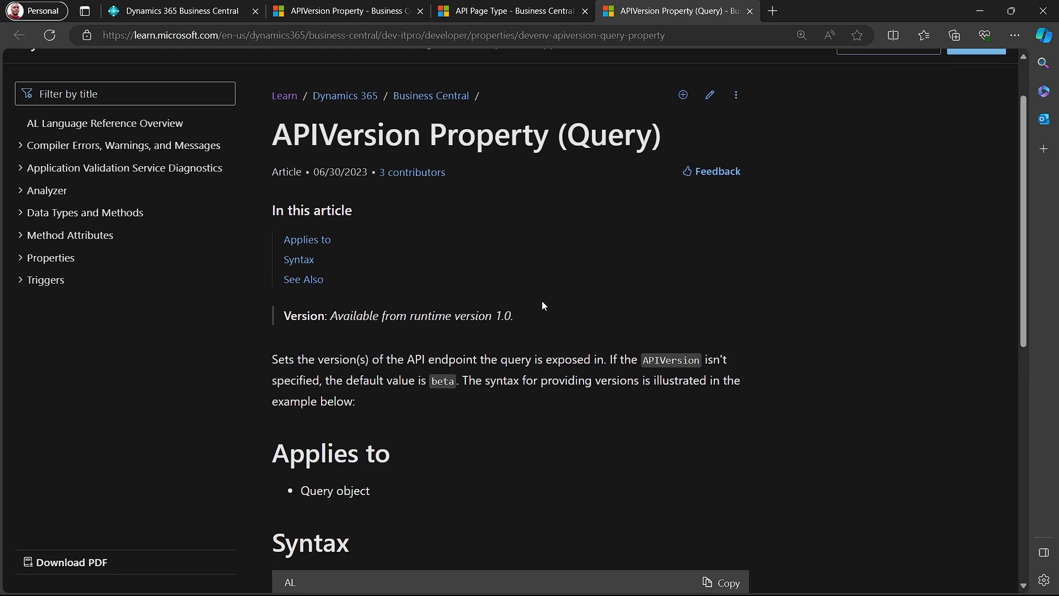
scroll("down", 3)
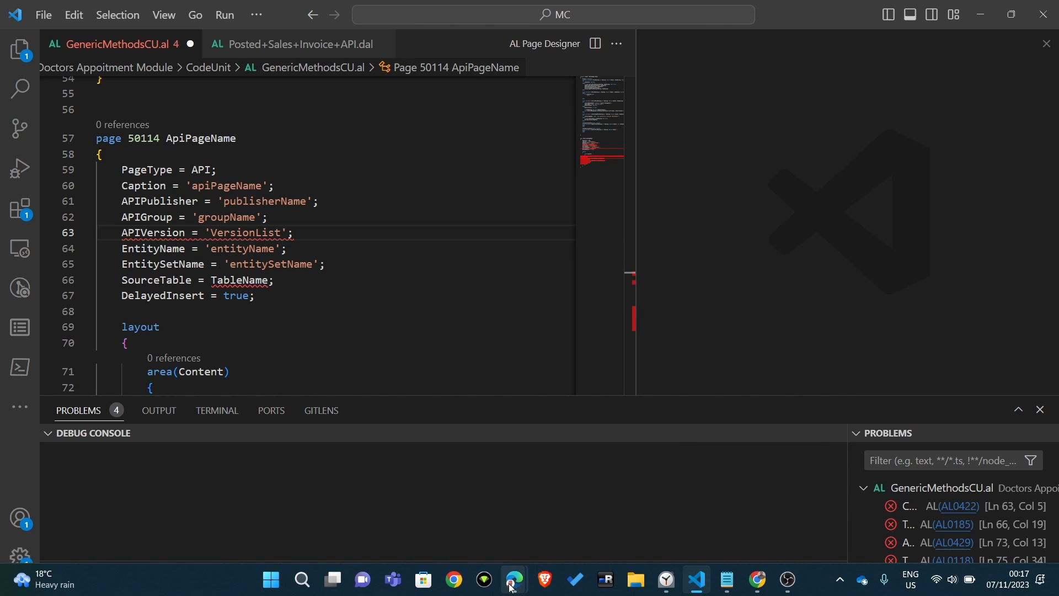
Step: Glance at the CRONUS USA, Inc. role center in Business Central, then return to the guidelines site
left_click(513, 579)
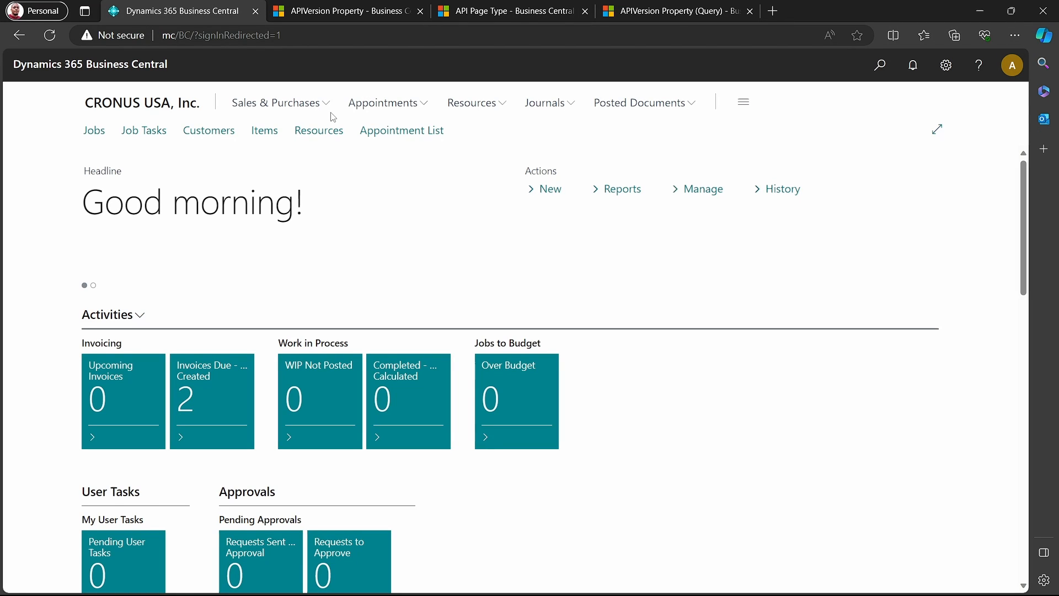
left_click(675, 11)
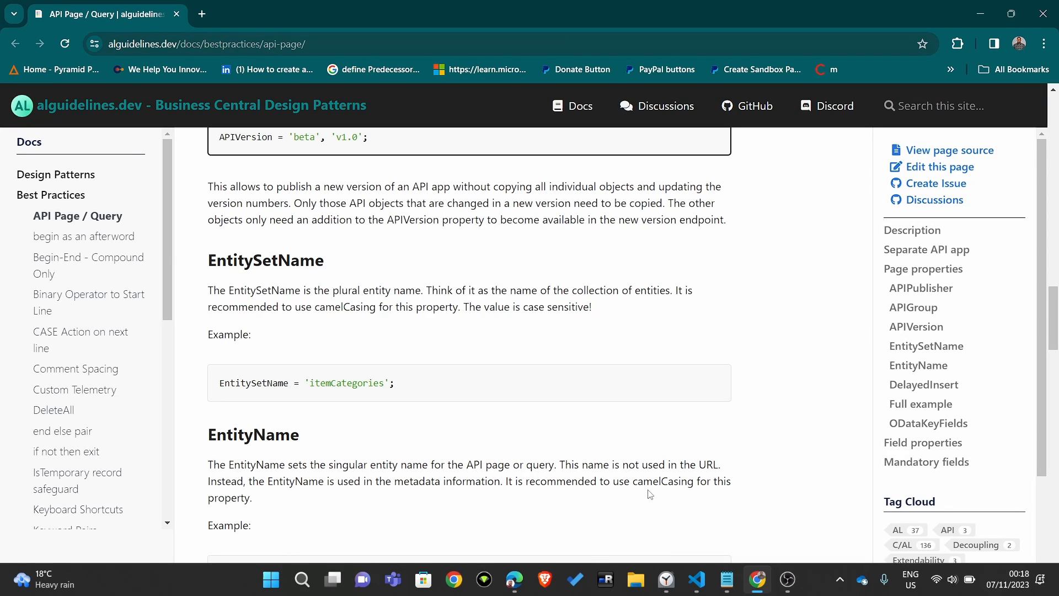
Step: Read the EntitySetName guidance and mark its 'Example:' label
scroll("down", 3)
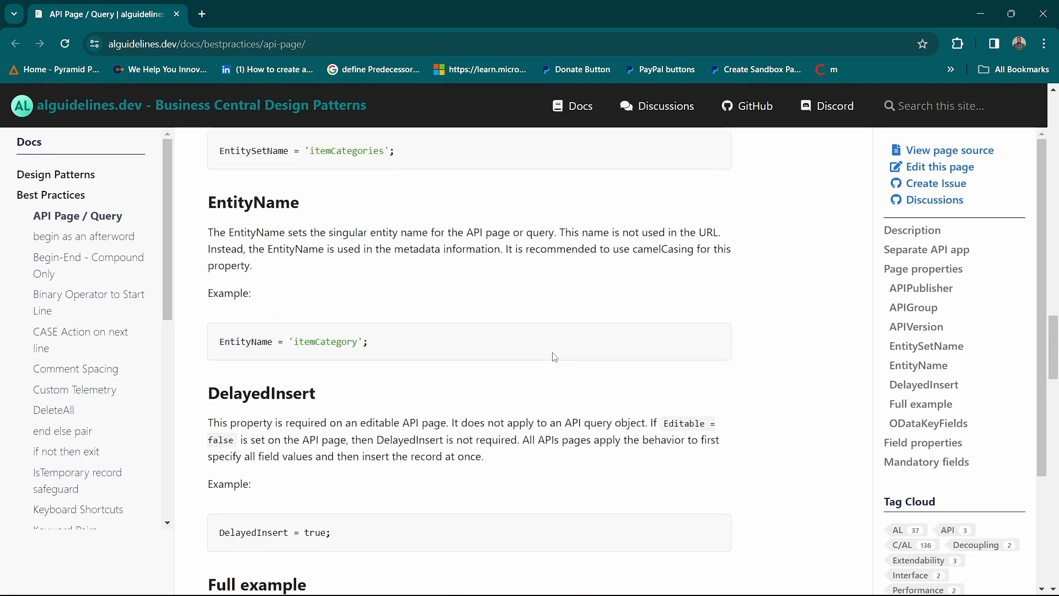
scroll("down", 3)
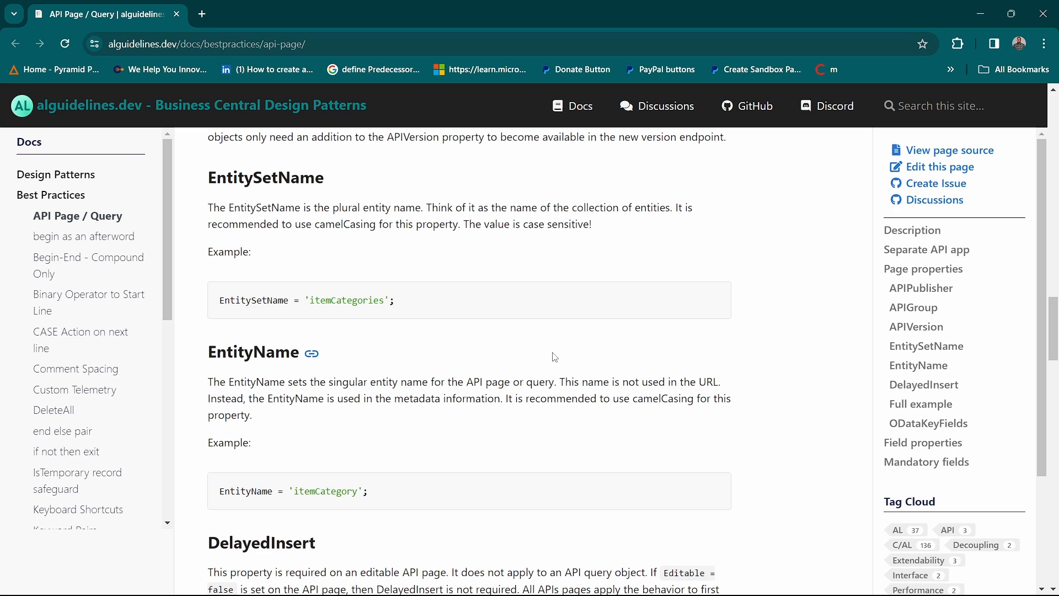
mouse_move(326, 208)
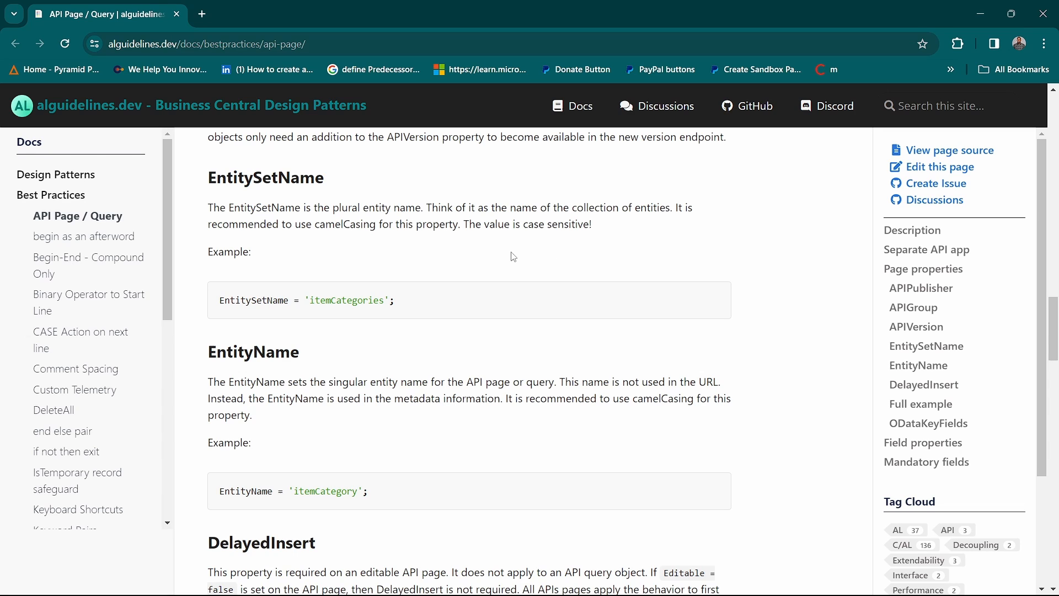
double_click(230, 251)
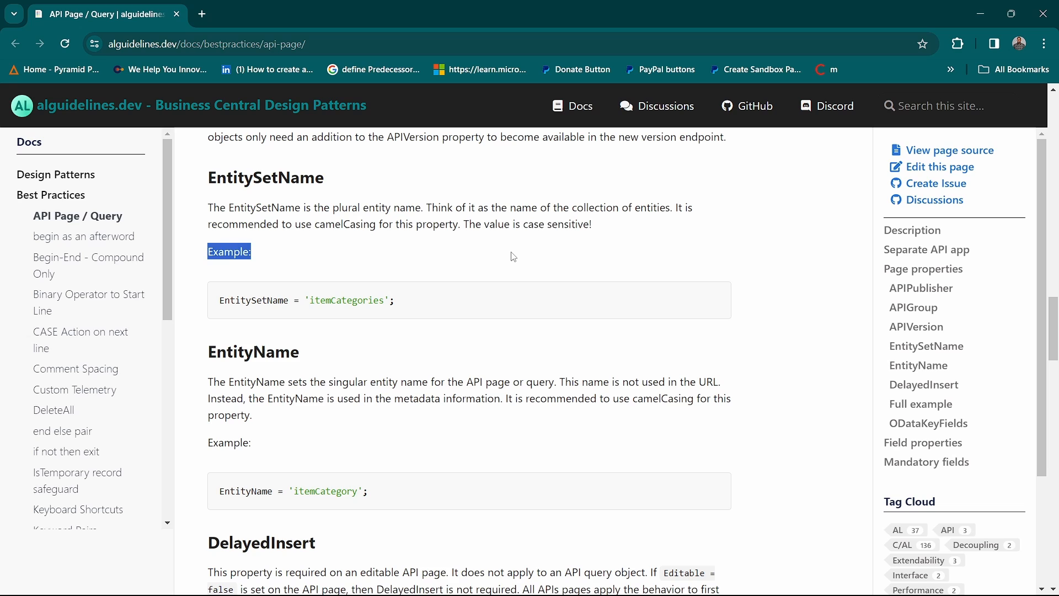
Step: Highlight the EntityName description paragraph and continue to the 'itemCategory' example
scroll("down", 3)
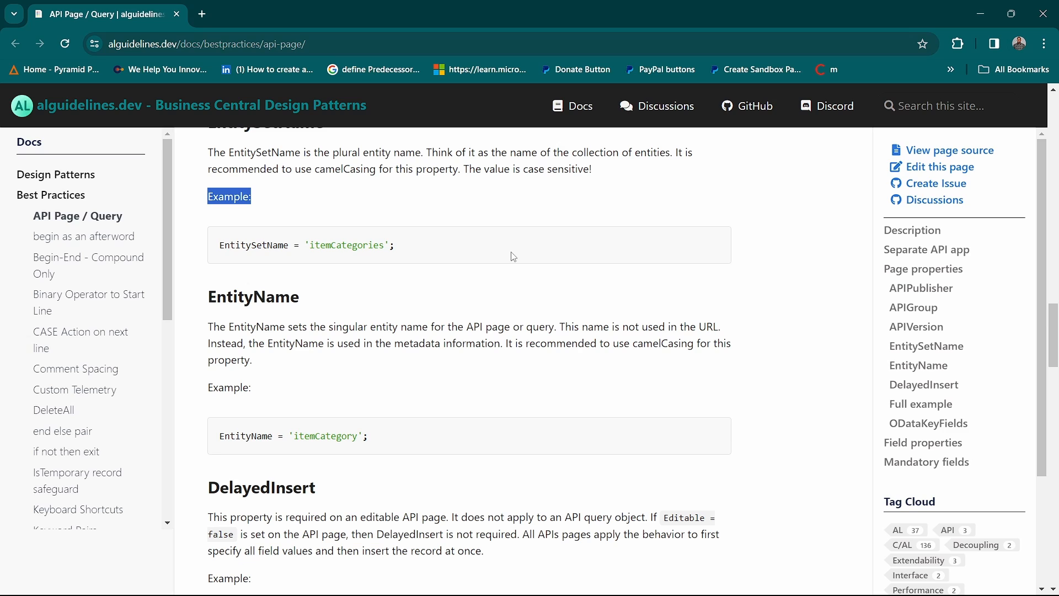
mouse_move(332, 329)
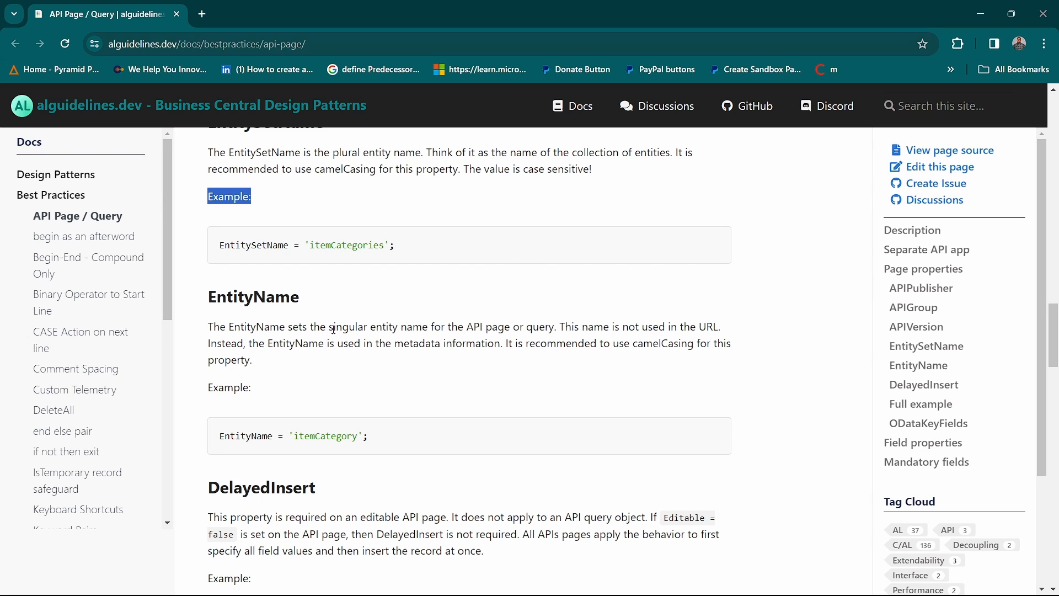
left_click_drag(207, 326, 251, 360)
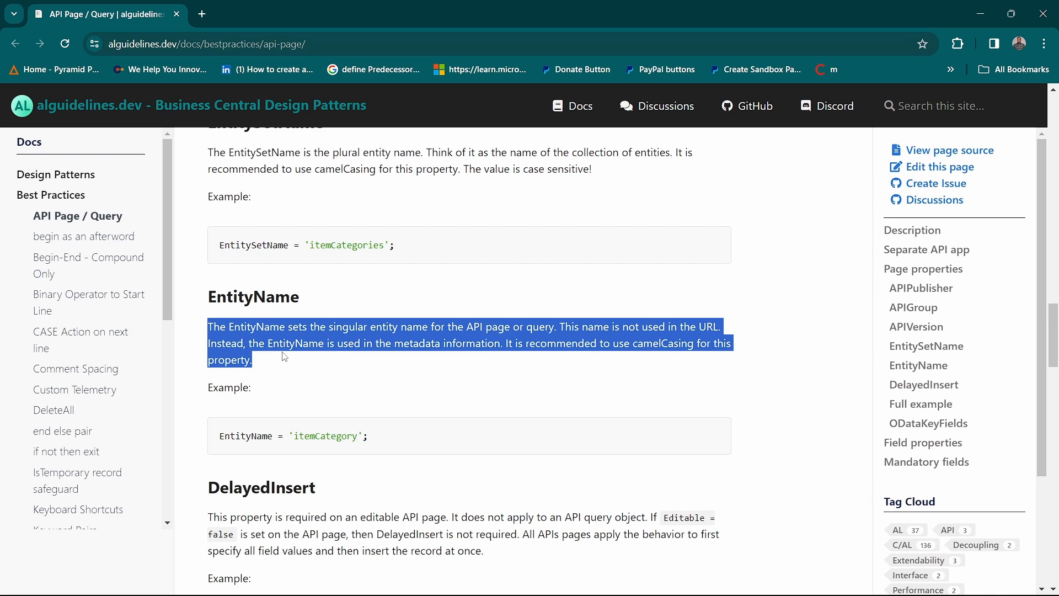
scroll("down", 3)
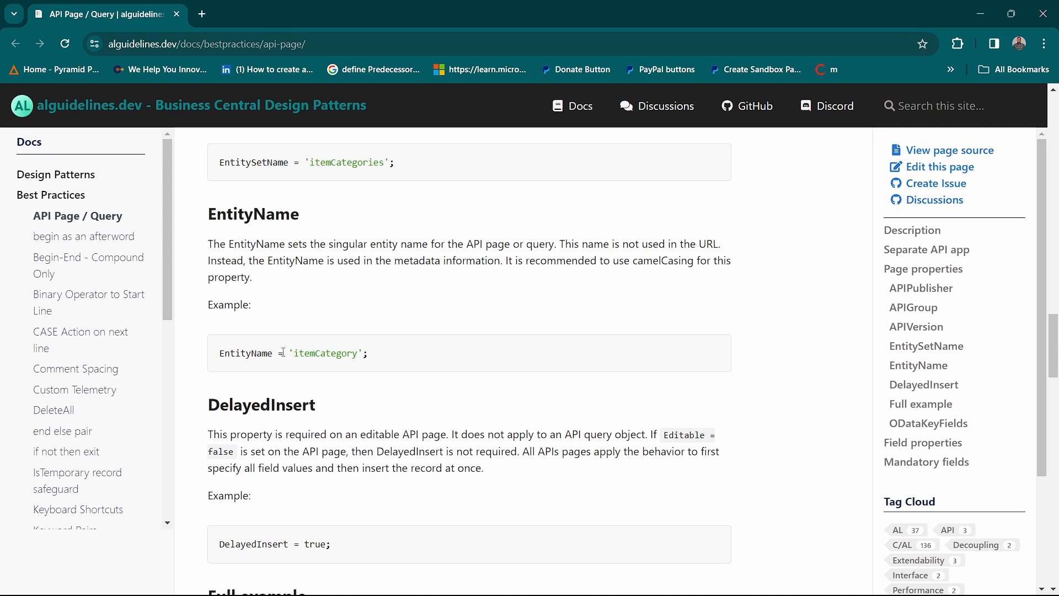
Step: Read the DelayedInsert section and the Full example code block with its resulting URL
scroll("down", 3)
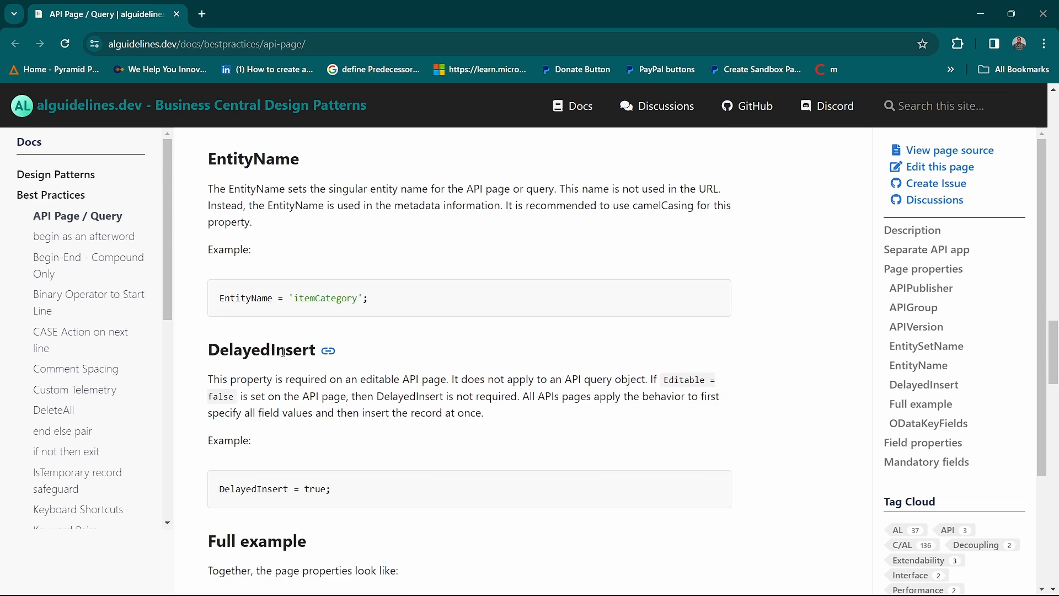
scroll("down", 3)
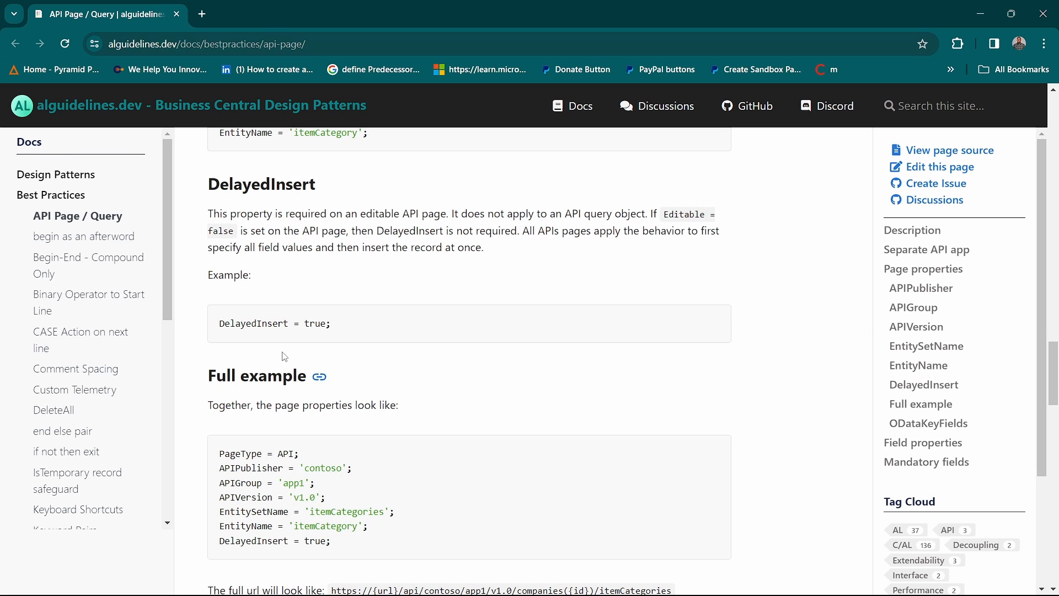
mouse_move(341, 282)
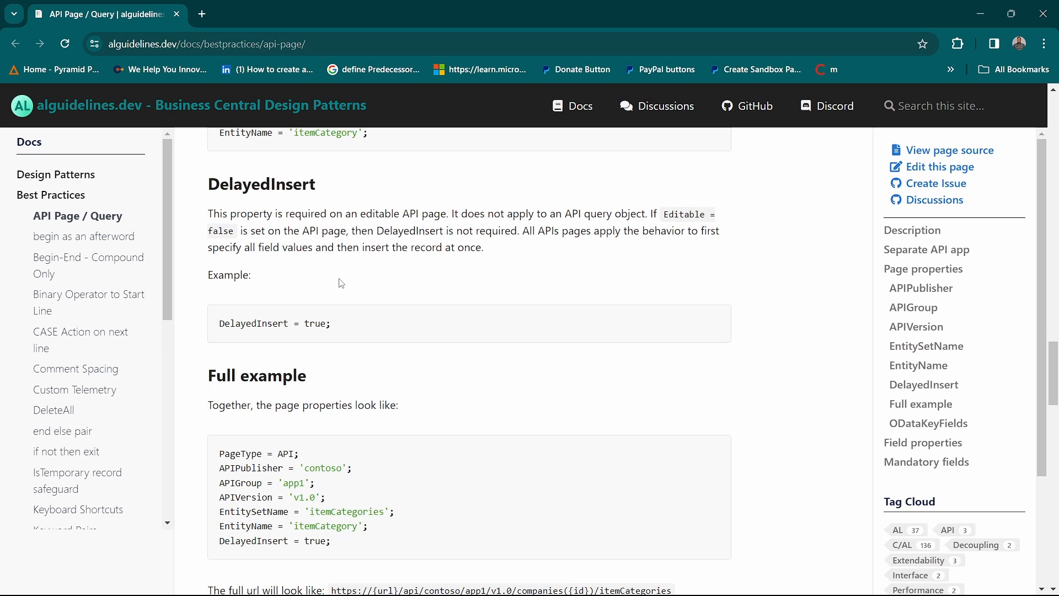
scroll("down", 3)
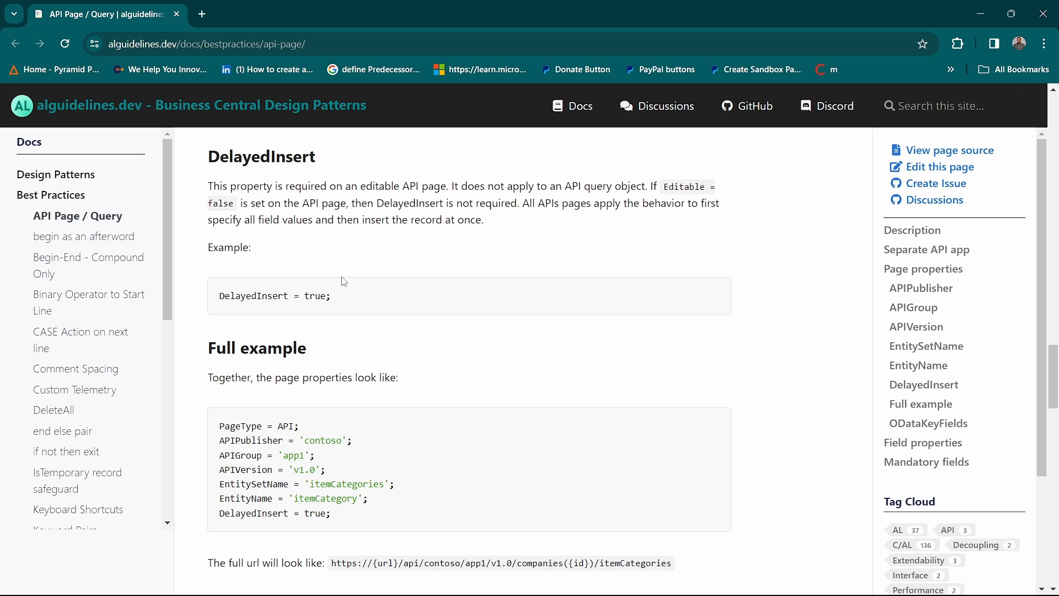
scroll("down", 3)
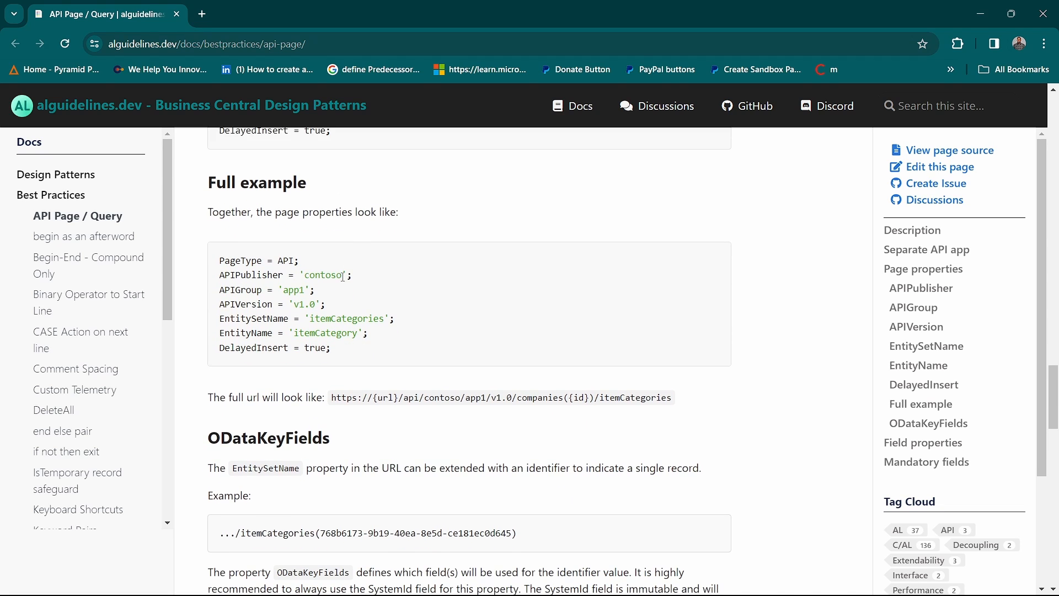
Step: Read the ODataKeyFields guidance with its itemCategories identifier example down to Field properties
scroll("down", 3)
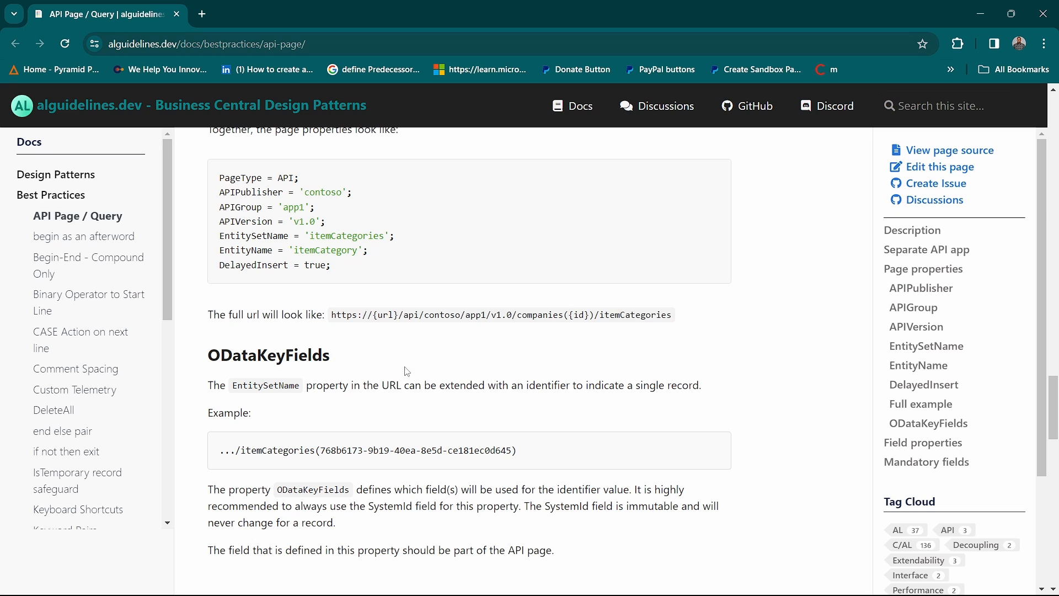
scroll("down", 3)
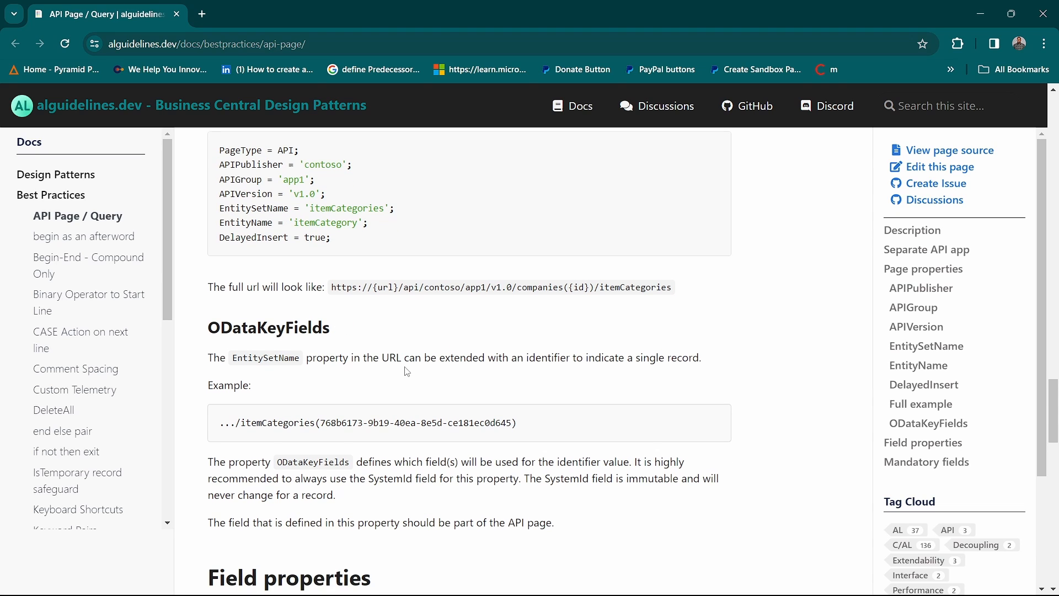
scroll("down", 3)
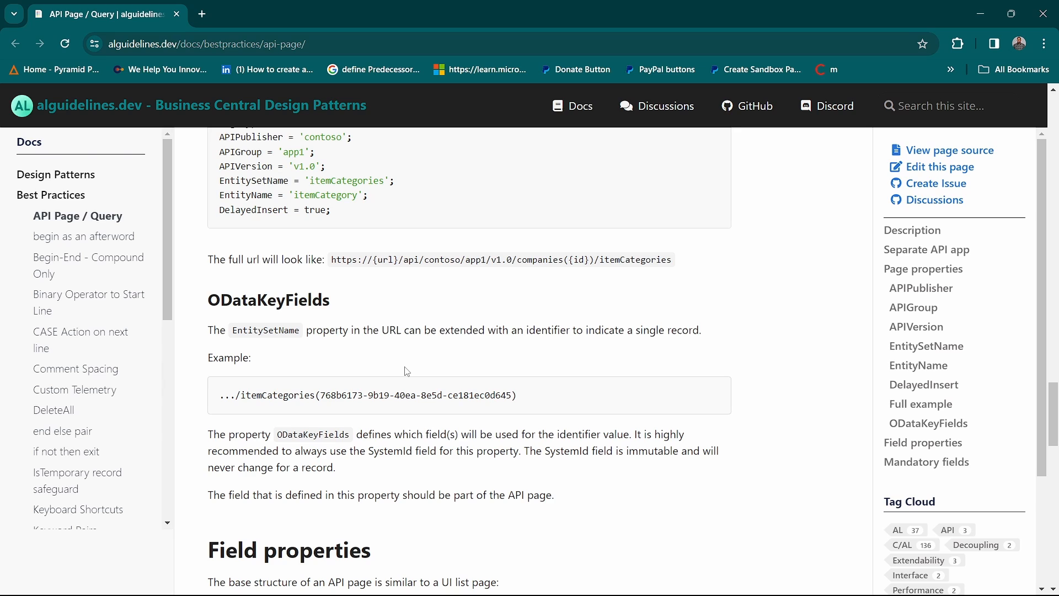
scroll("down", 3)
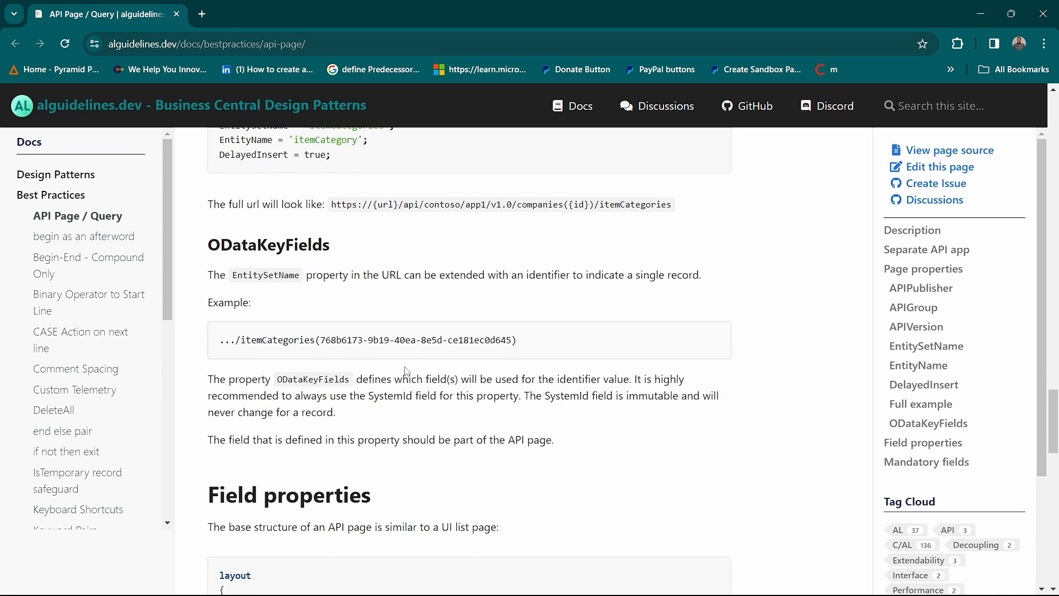
scroll("down", 3)
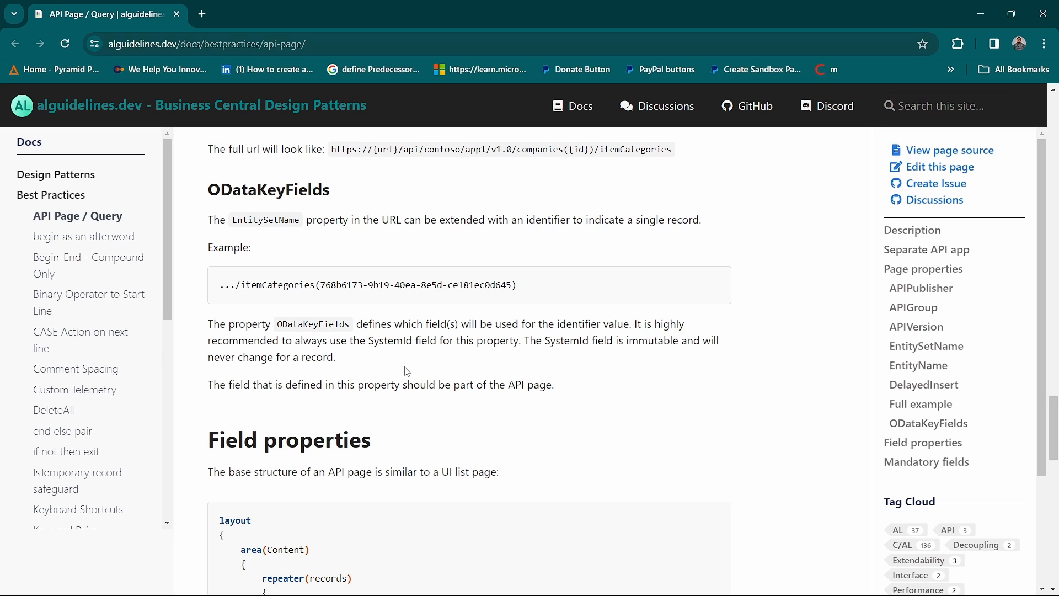
Step: Read the Field properties camelCase naming guidance down to the Mandatory fields list with SystemId and SystemModifiedAt
scroll("down", 3)
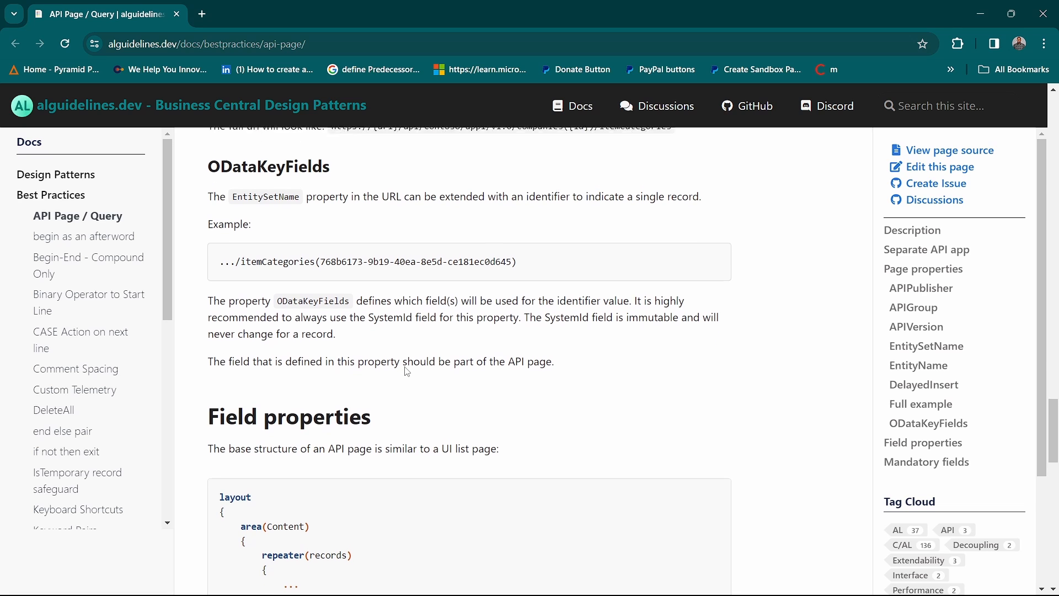
scroll("down", 3)
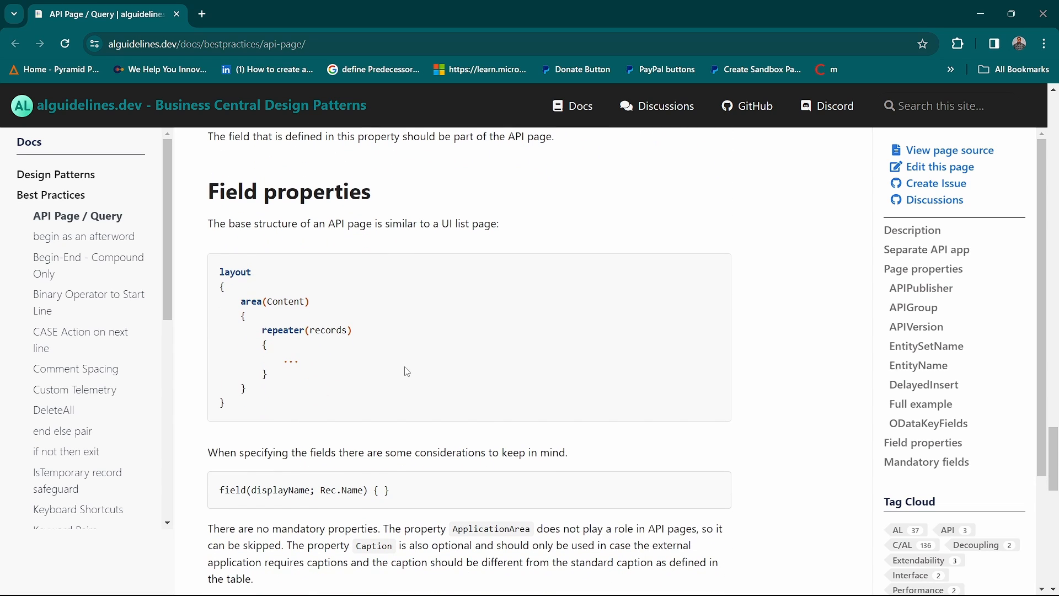
scroll("down", 3)
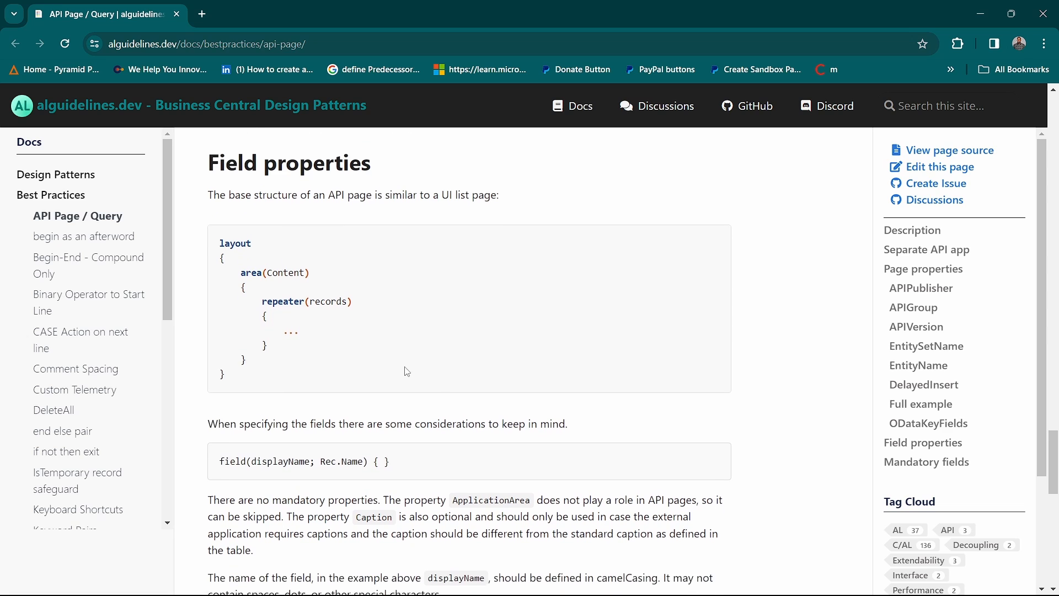
scroll("down", 3)
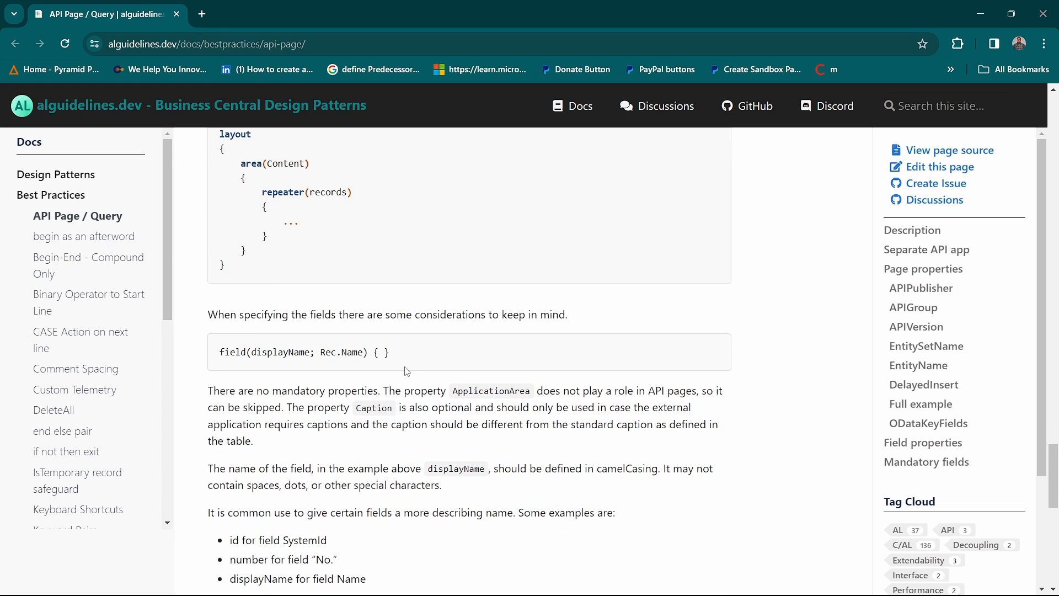
scroll("down", 3)
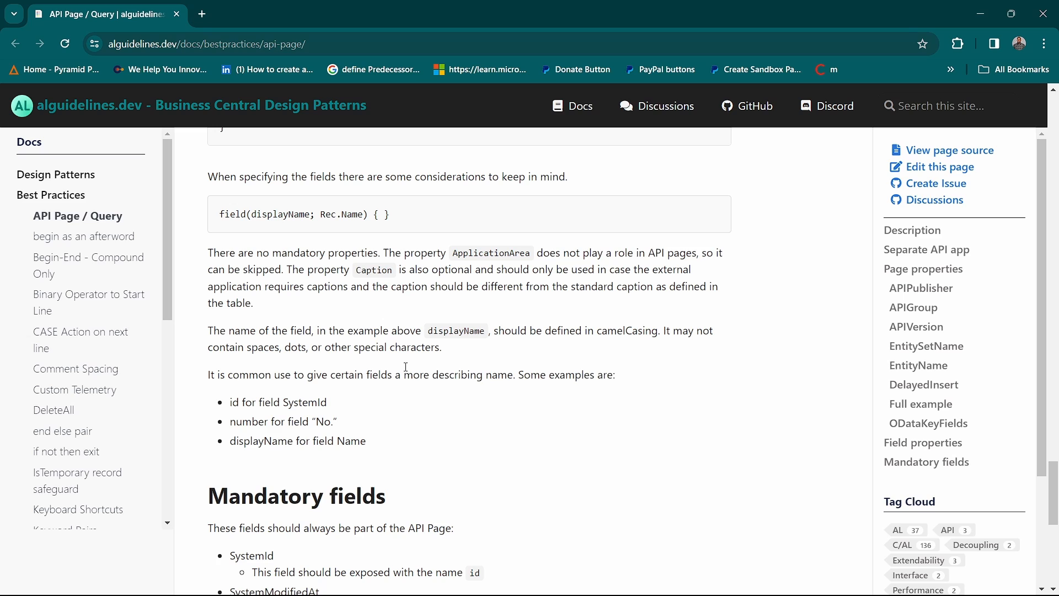
mouse_move(483, 257)
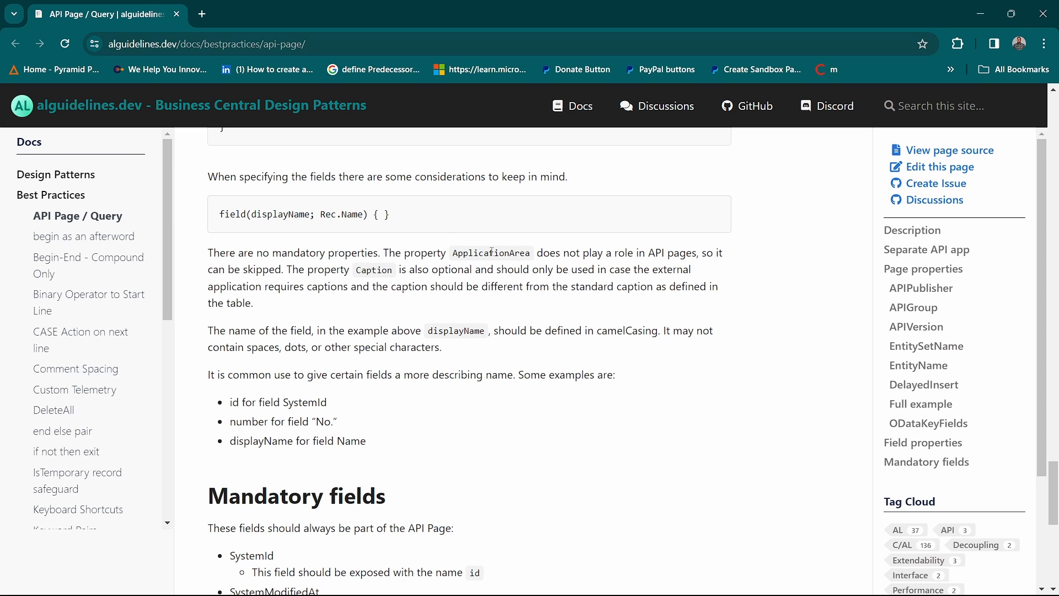
scroll("down", 3)
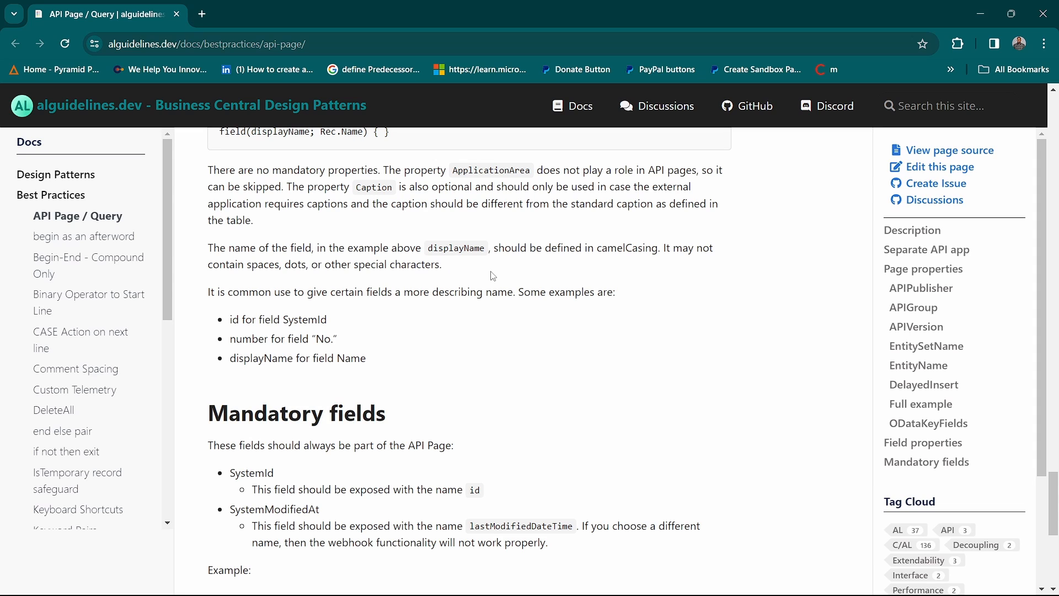
Step: Highlight the Mandatory fields requirement text and move down to its example layout
left_click_drag(209, 247, 440, 264)
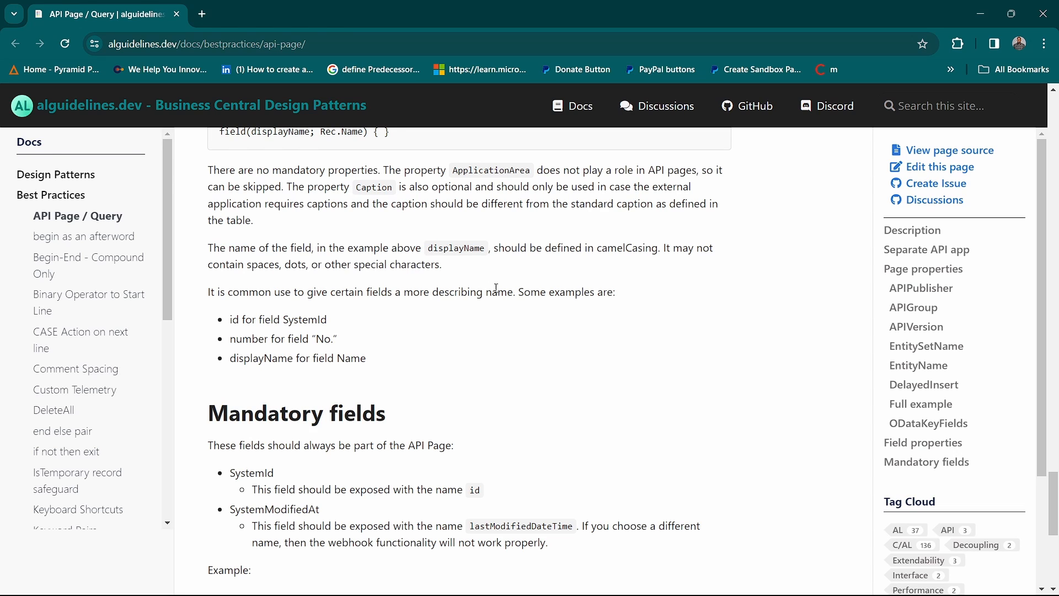
scroll("down", 3)
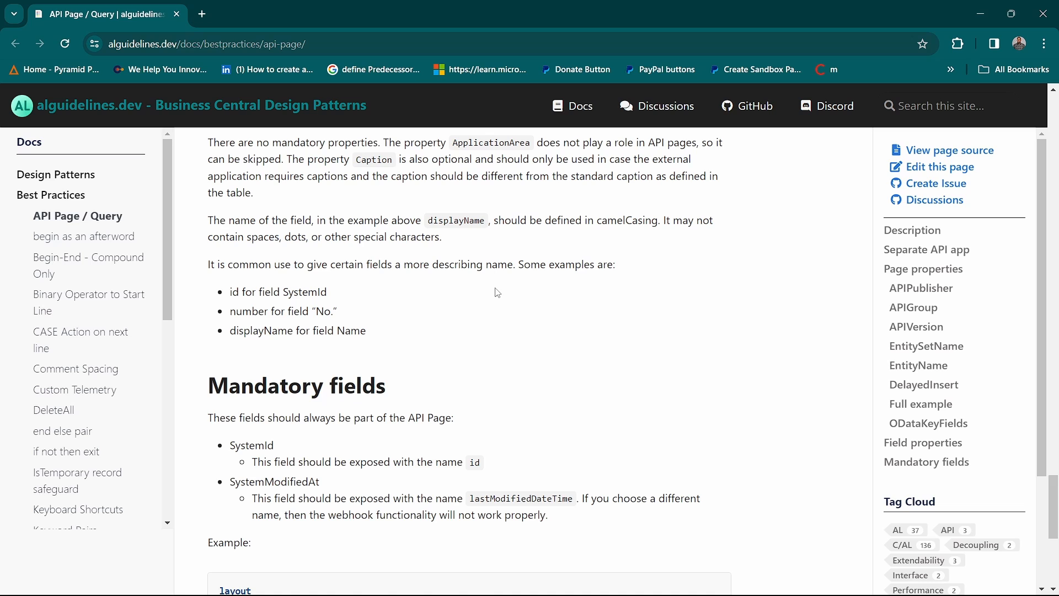
scroll("down", 3)
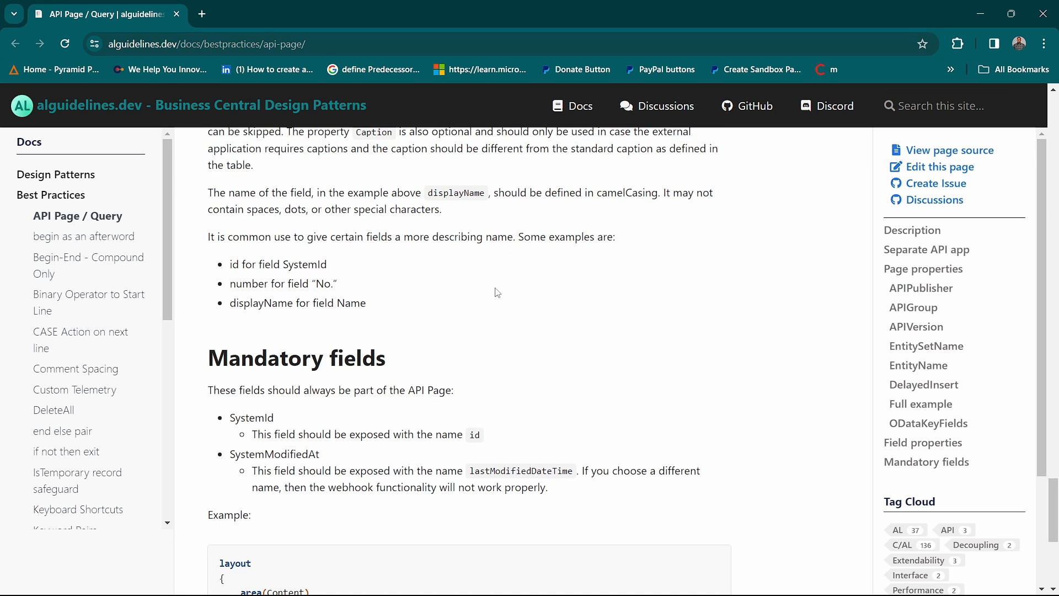
scroll("down", 3)
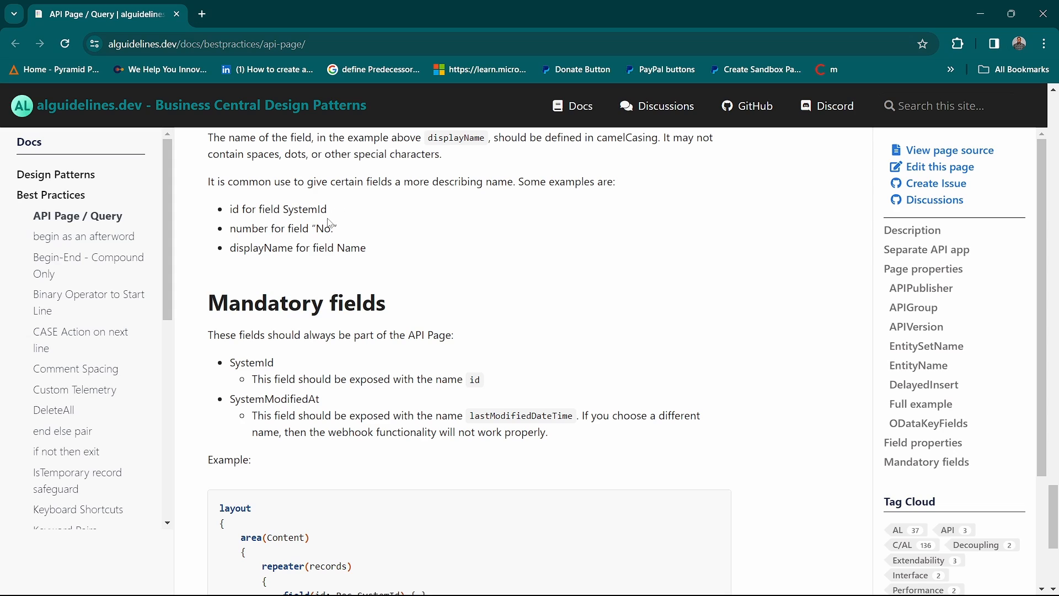
mouse_move(329, 231)
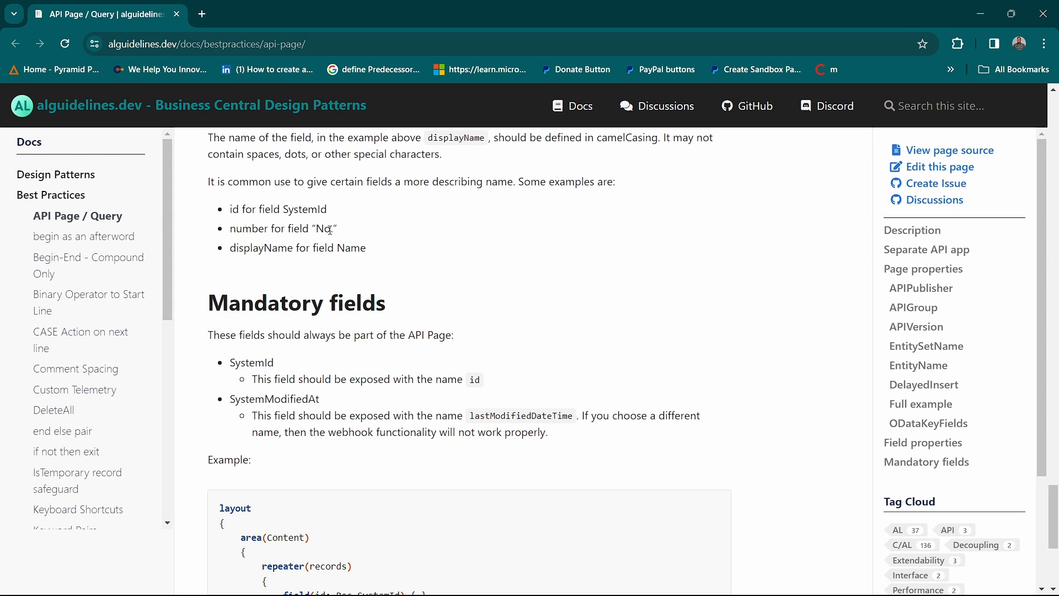
mouse_move(378, 275)
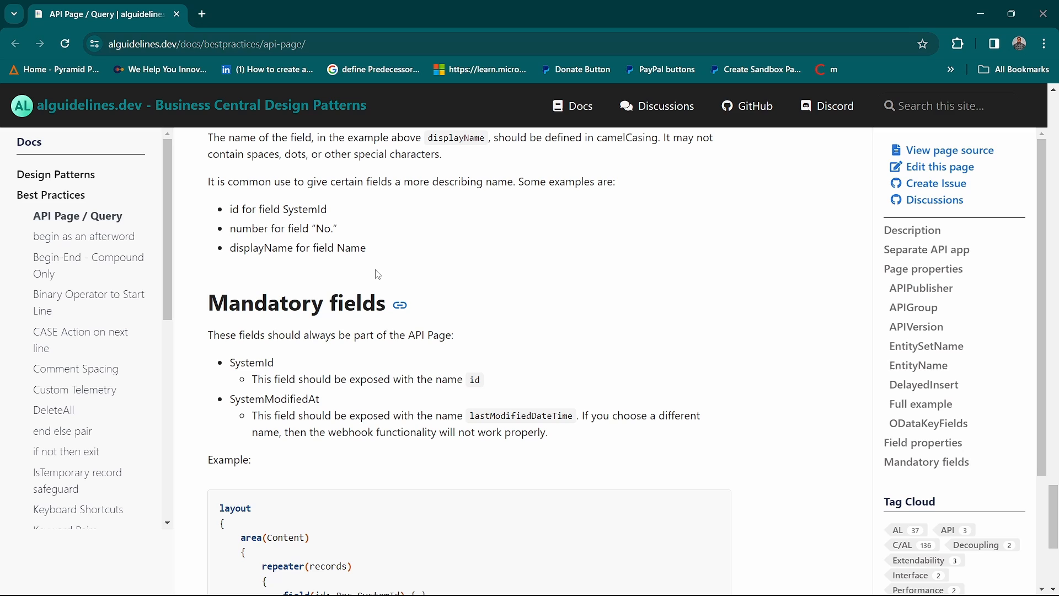
Step: Mark the id and lastModifiedDateTime field names in the Mandatory fields example layout
scroll("down", 3)
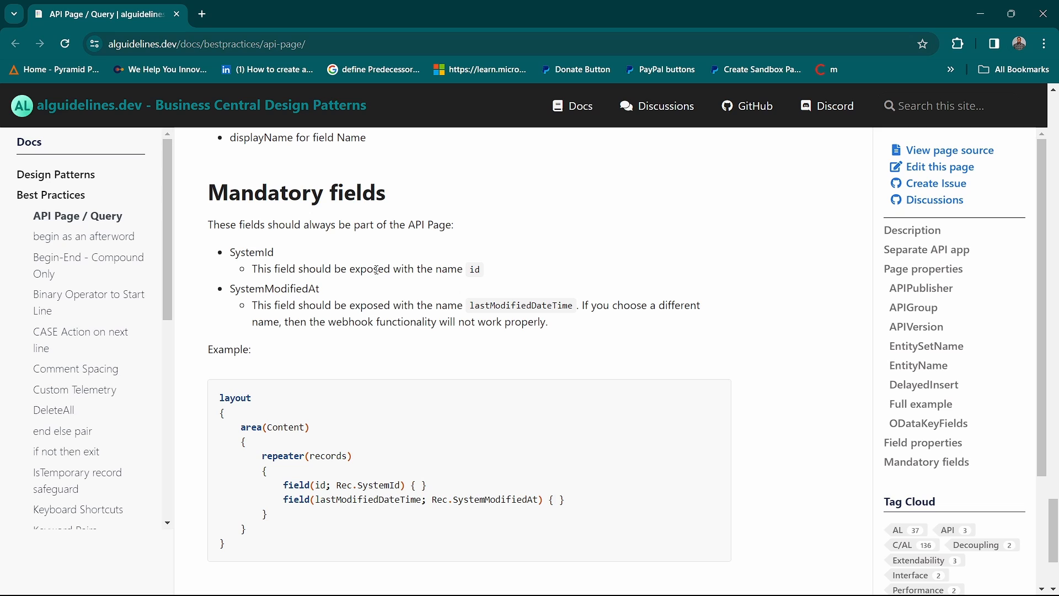
left_click_drag(252, 268, 482, 268)
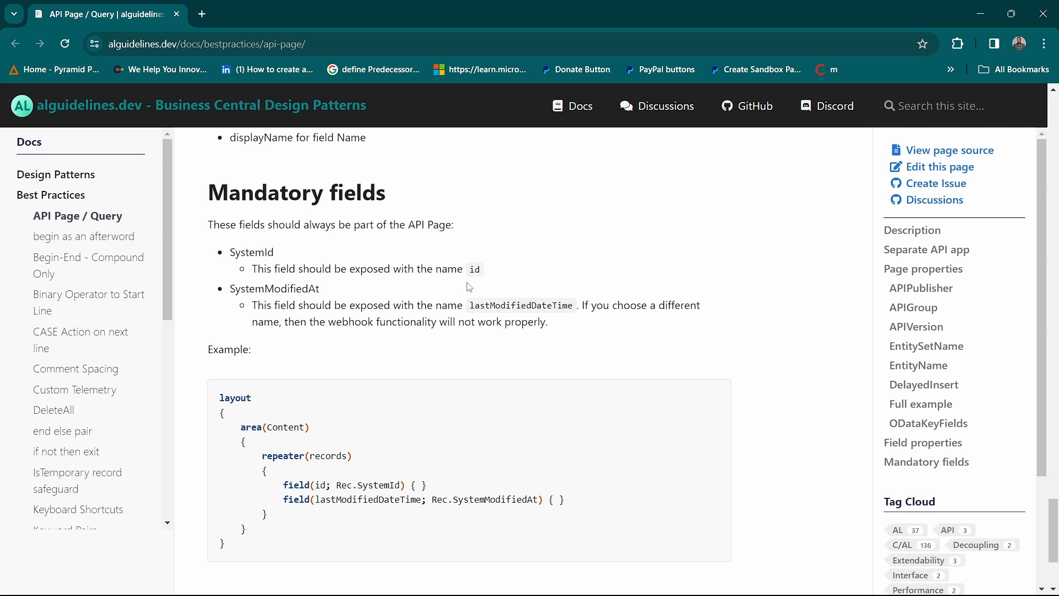
mouse_move(452, 391)
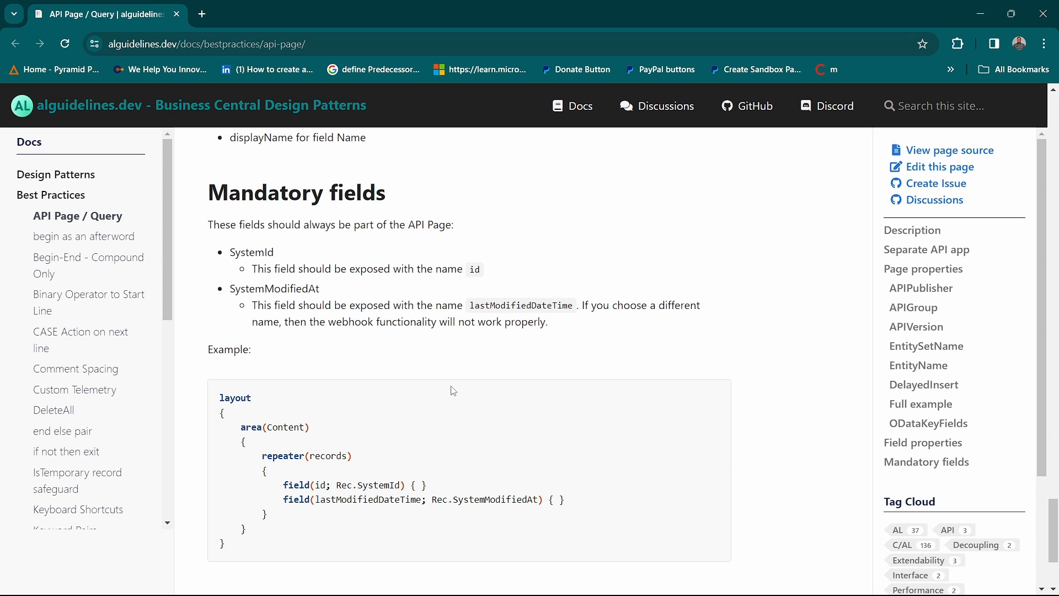
left_click_drag(251, 305, 547, 321)
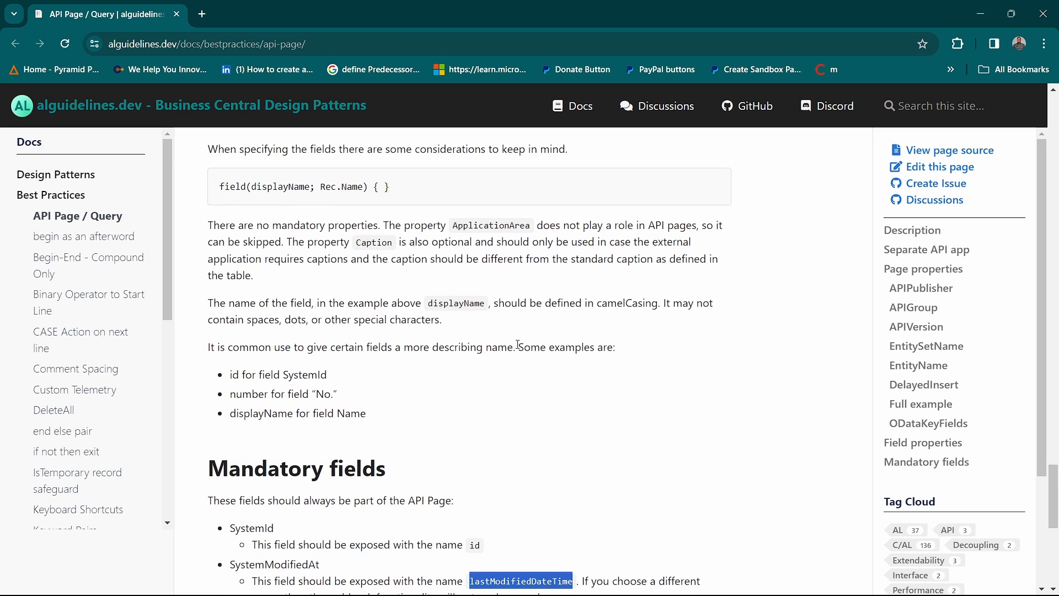
Step: Return to the Separate API app and Page properties sections near the start of the guide
scroll("down", 3)
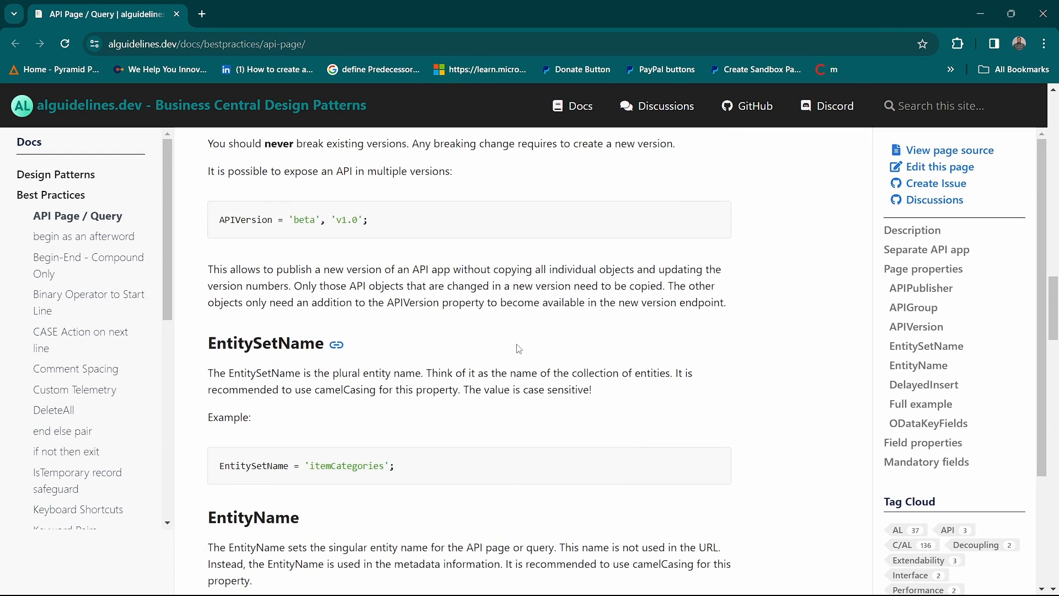
scroll("down", 3)
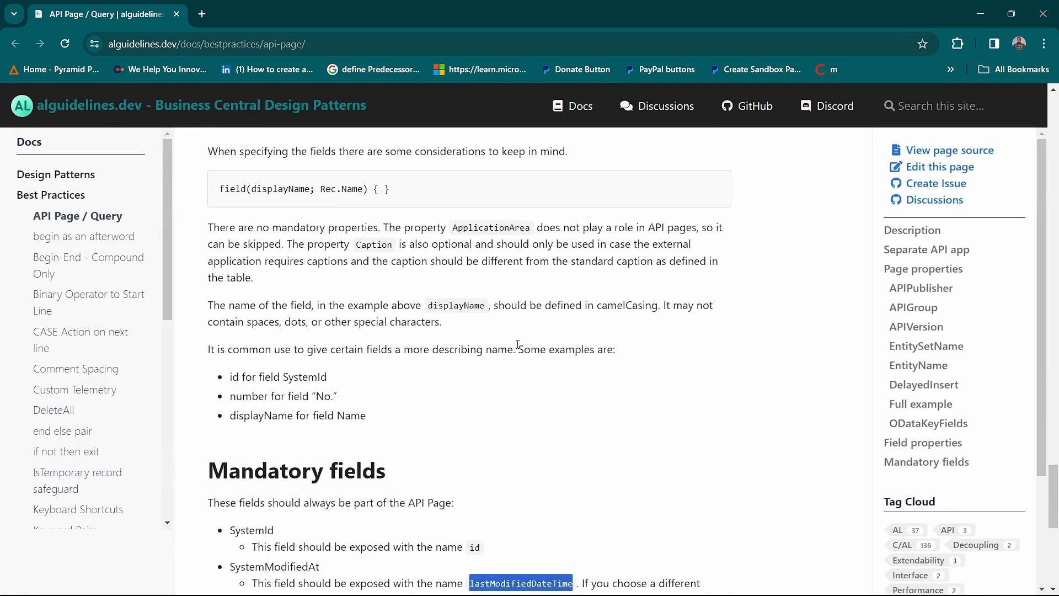
scroll("down", 3)
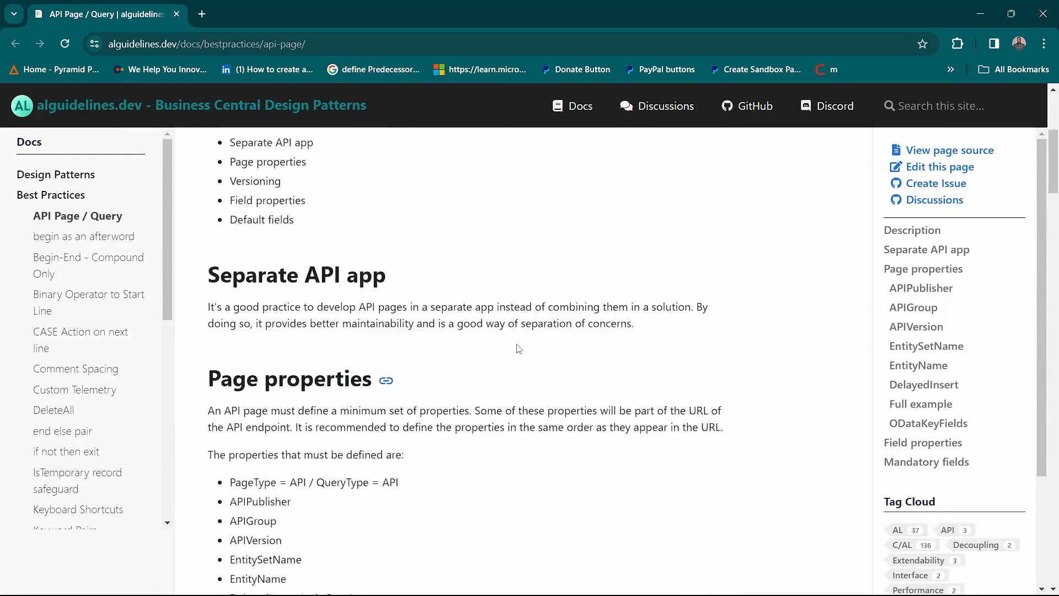